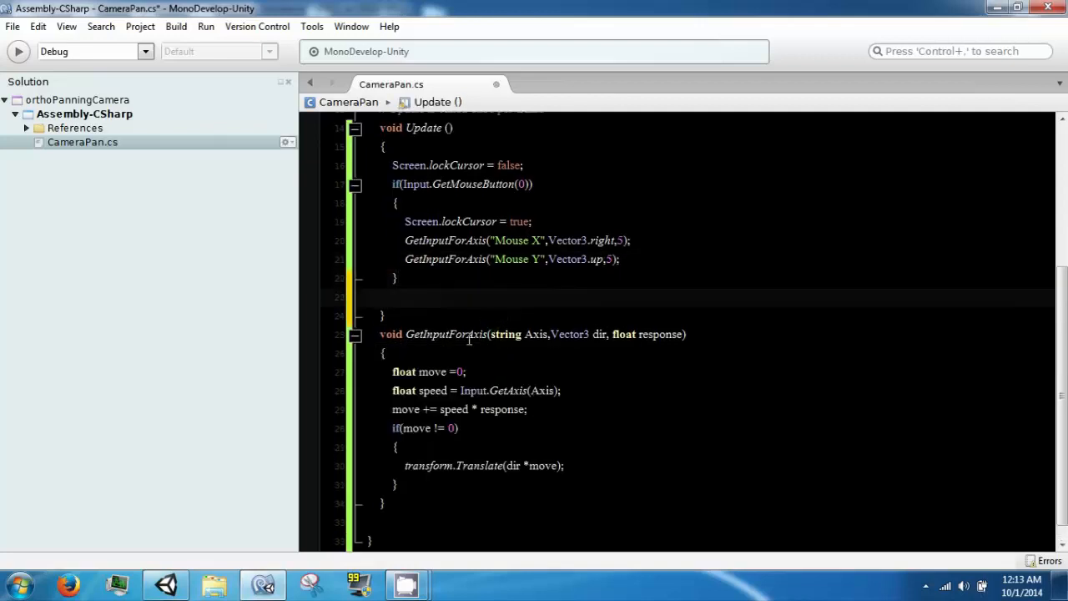
- Switch from MonoDevelop back to the Unity editor
click(467, 465)
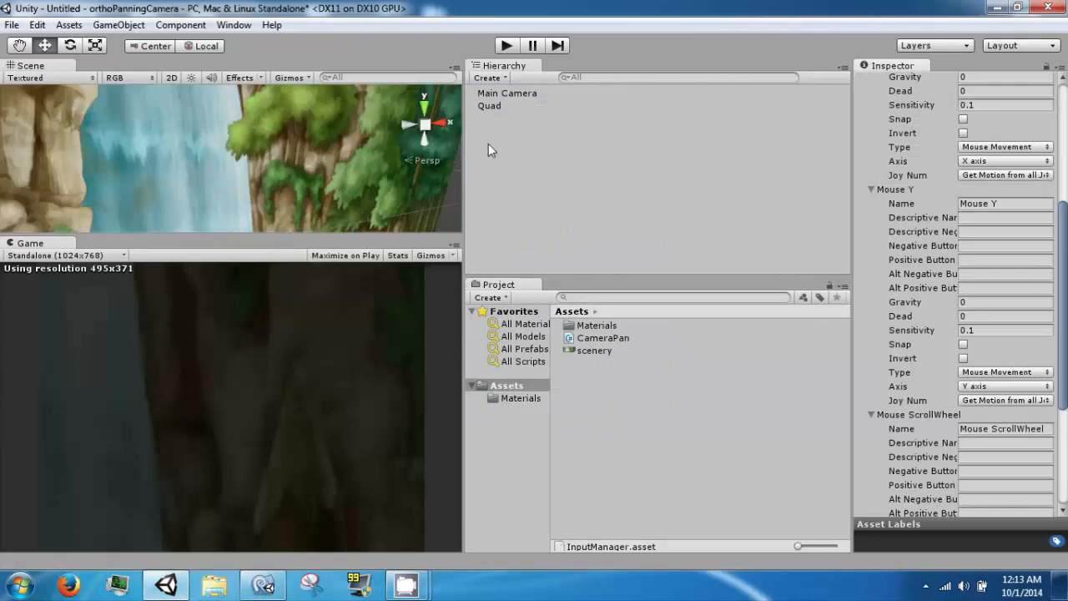
- Select the Main Camera and set its orthographic Size field to 33.92
click(507, 93)
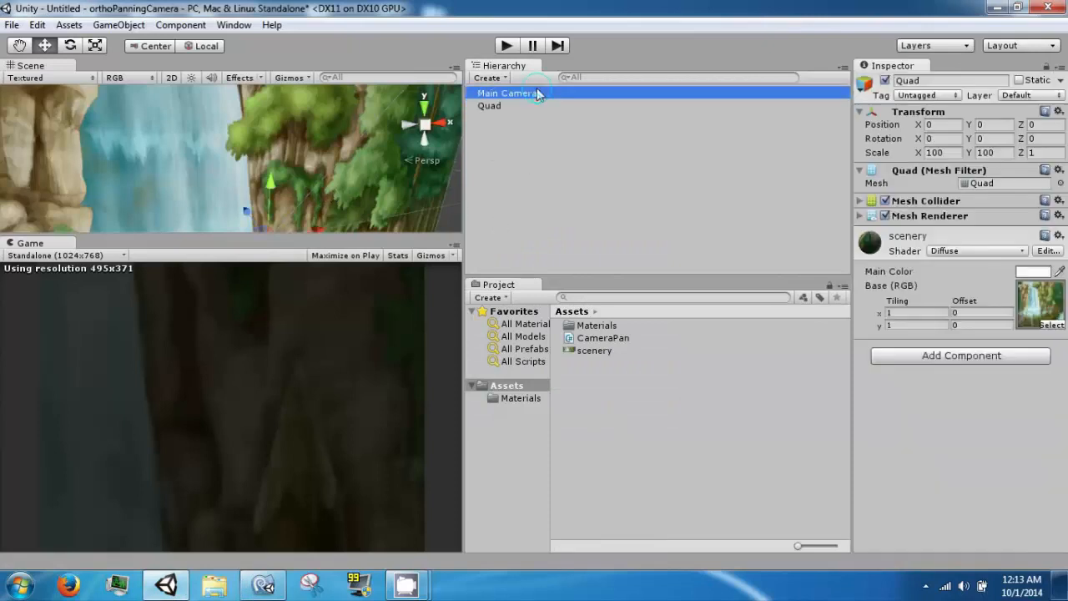
click(507, 93)
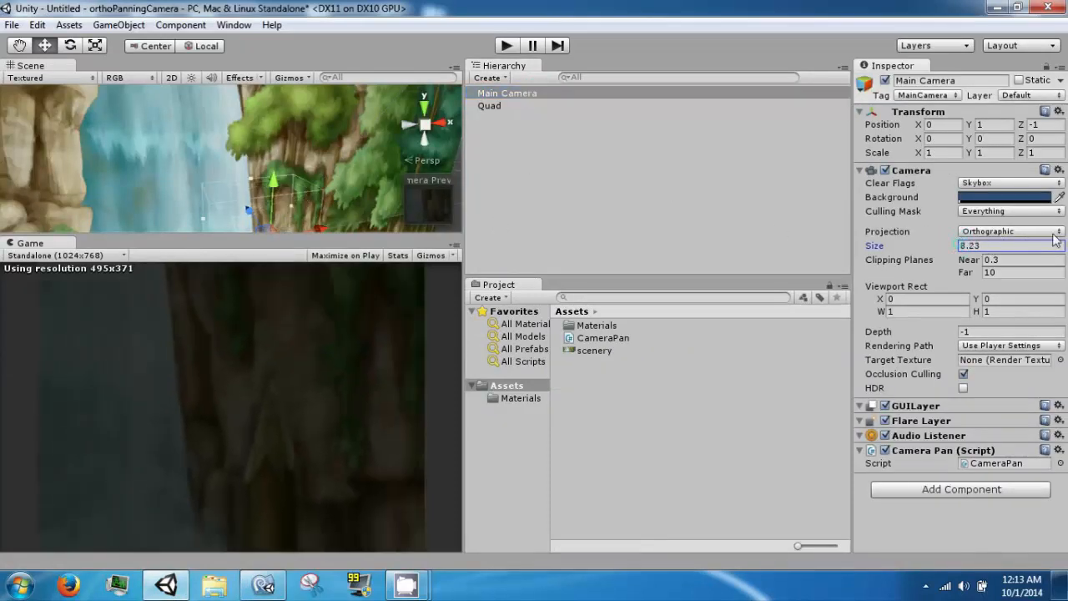
text(33.92)
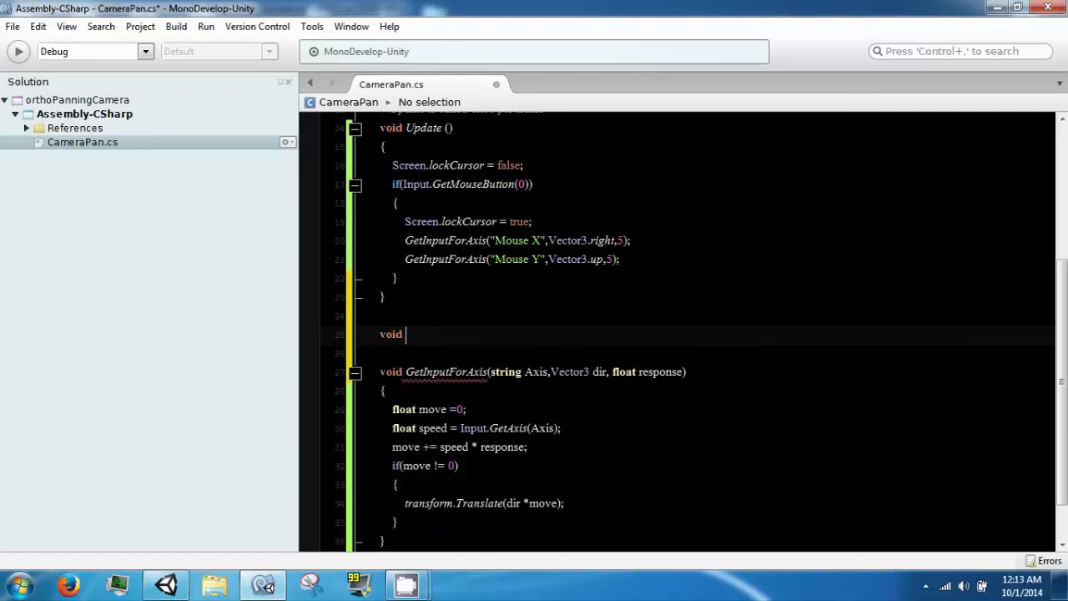
- Declare a void ScaleCamera(string Axis, float response) method below Update
text(Scal)
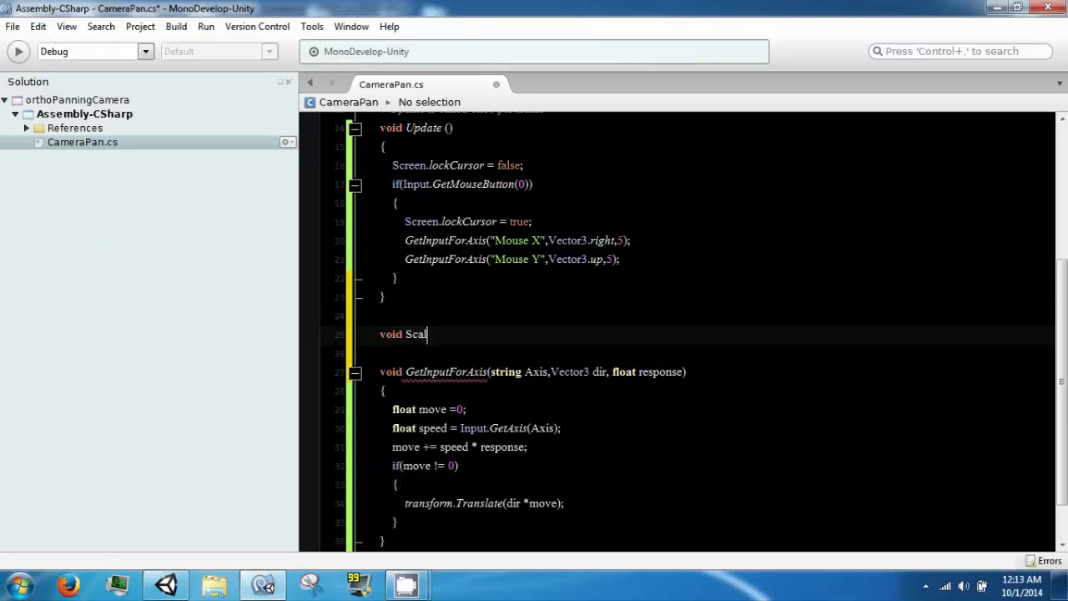
text(eCamera)
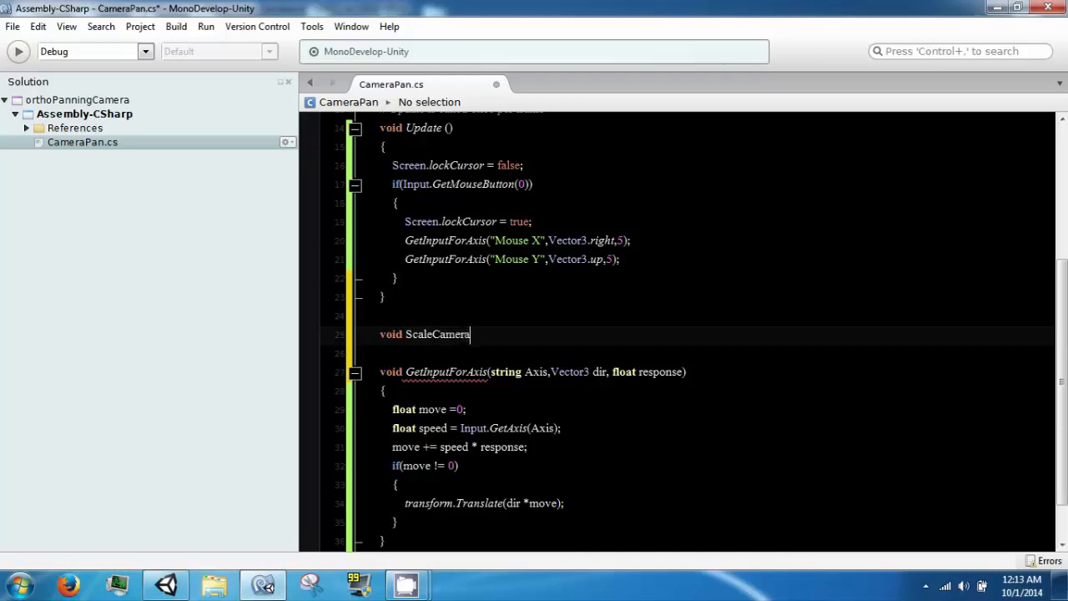
text(()
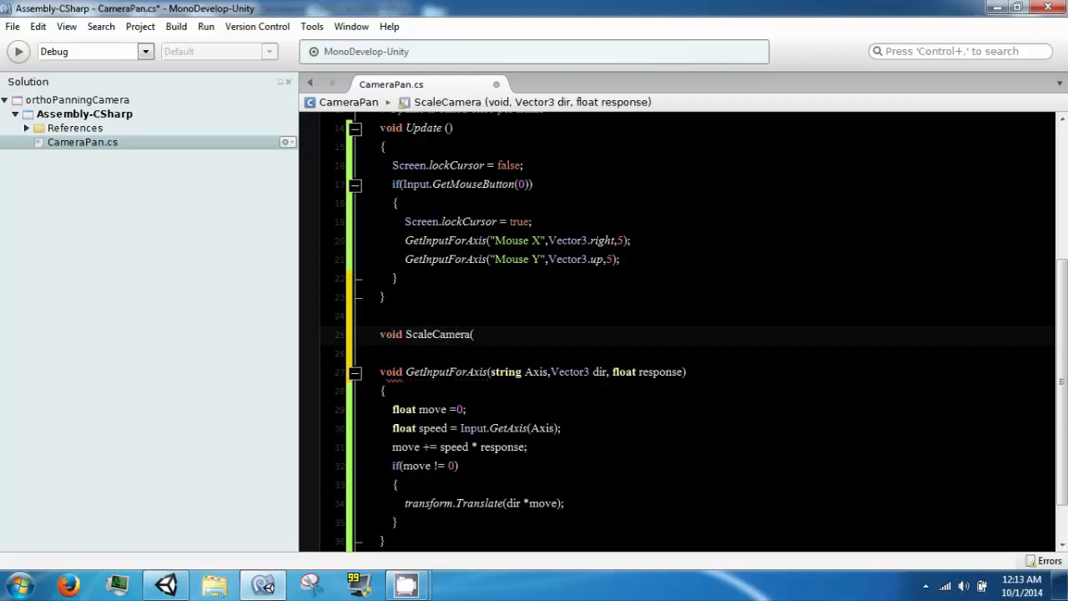
text(string)
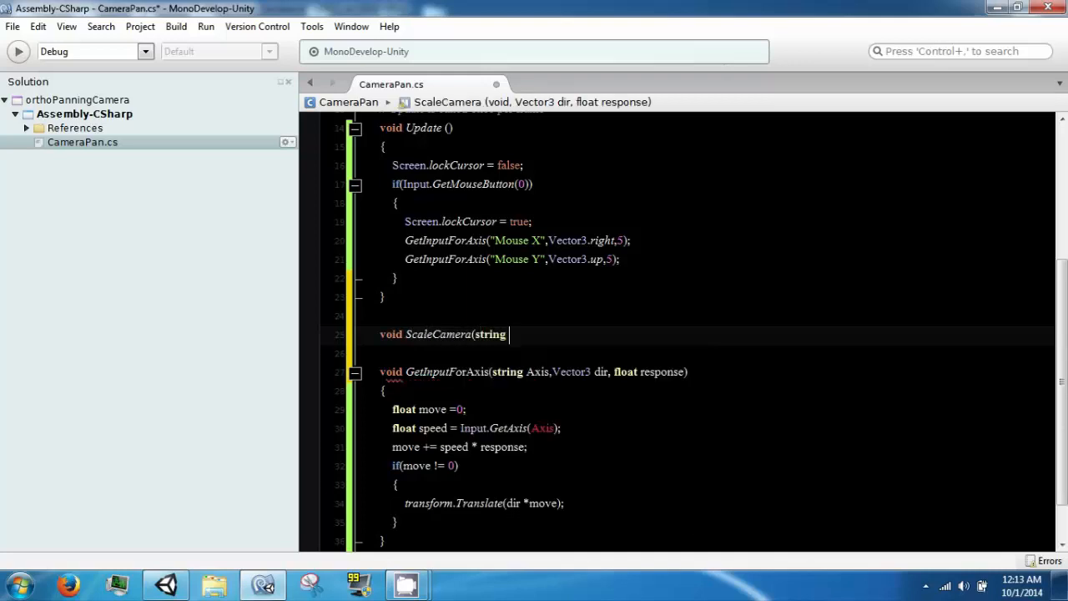
text(Axis,)
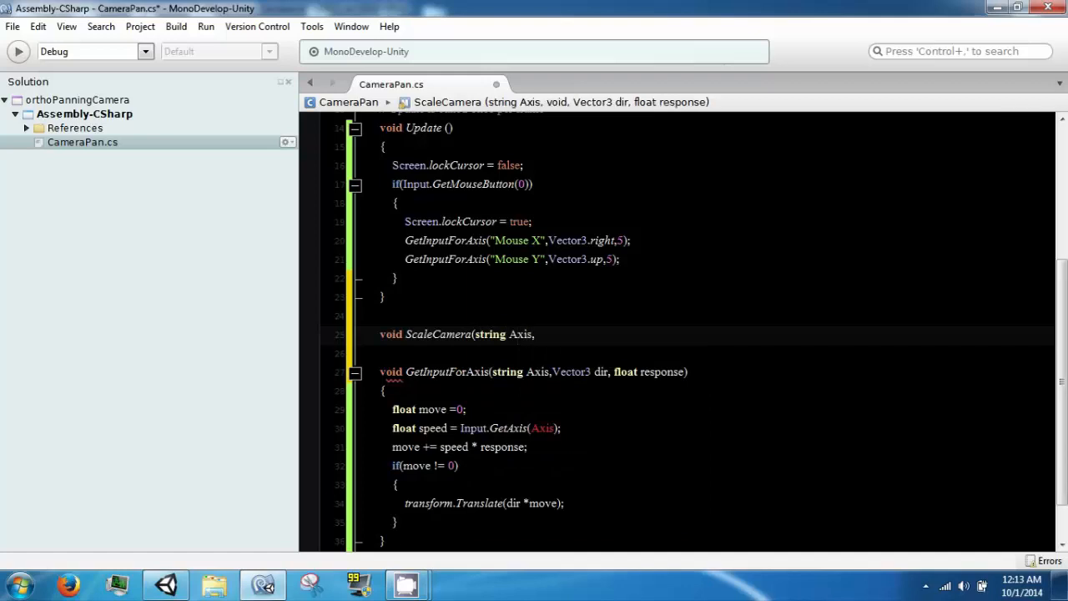
text(float)
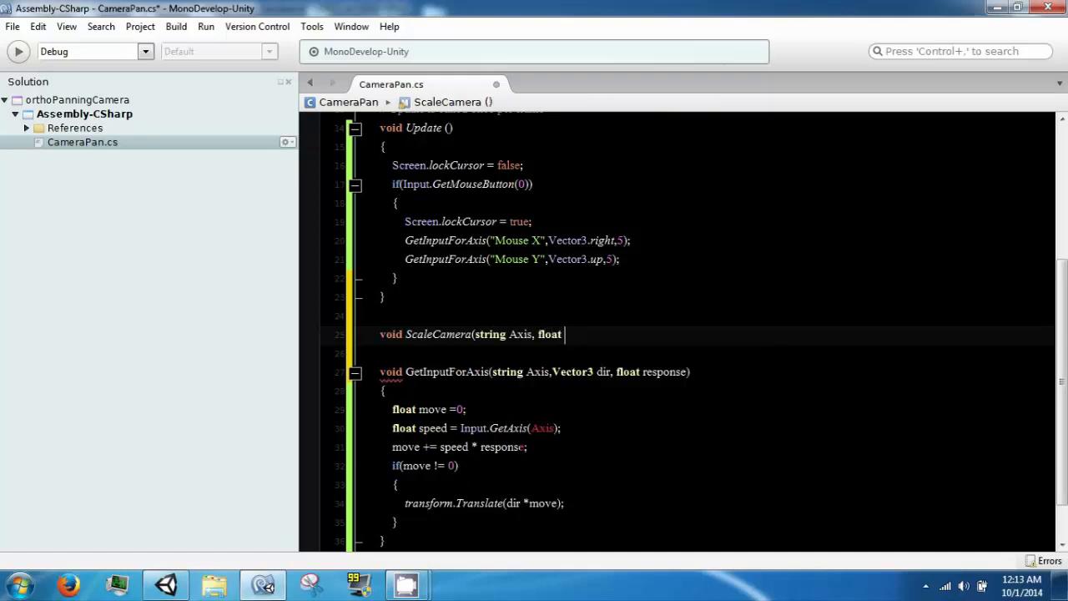
text(response))
text({)
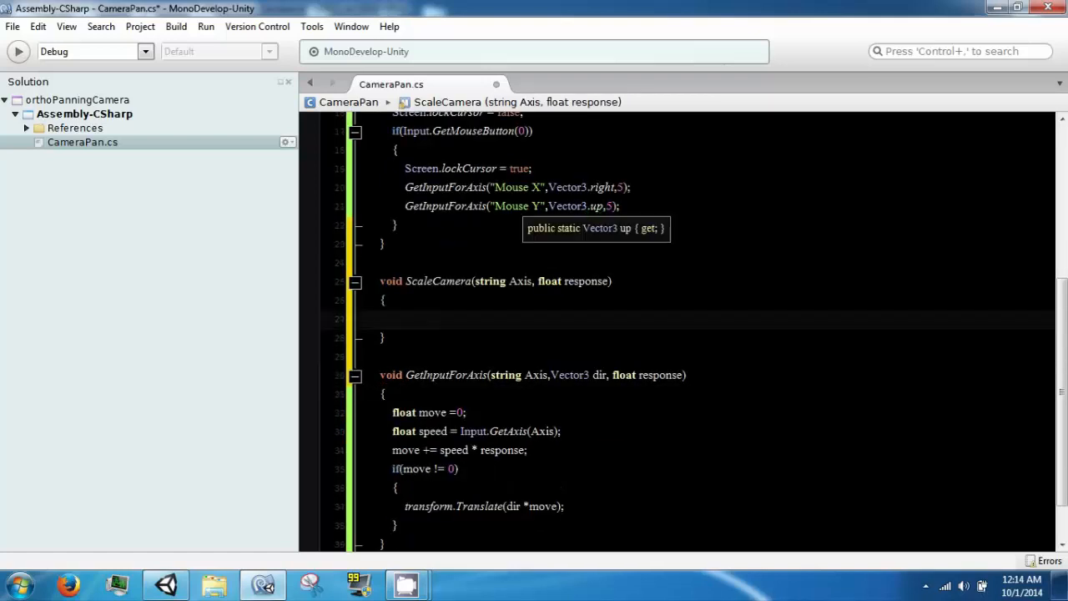
- Begin a float move = camera.orthographicSize line inside ScaleCamera
text(float)
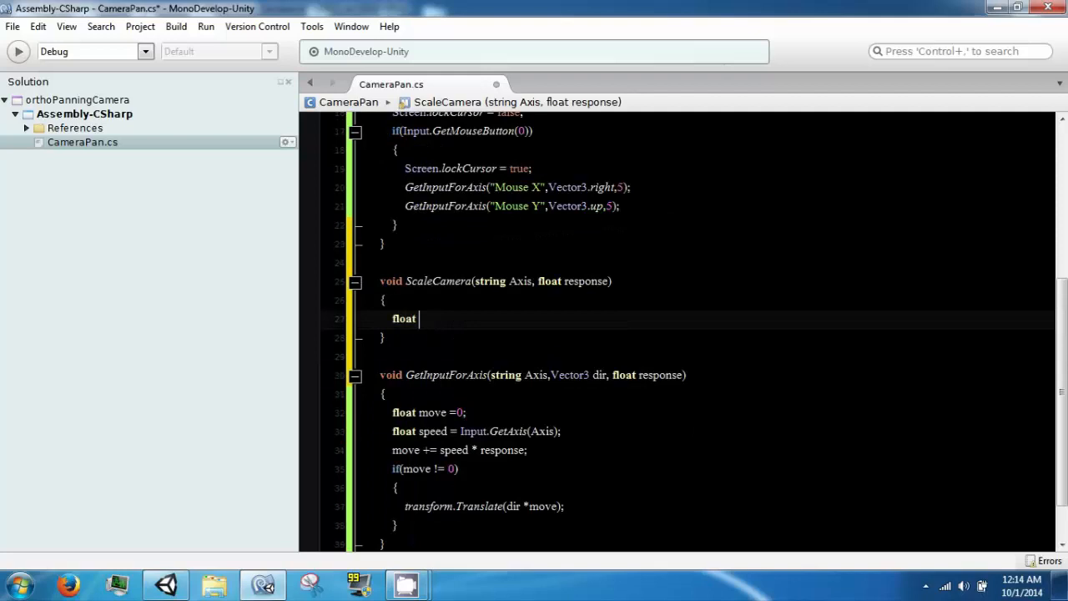
text(move)
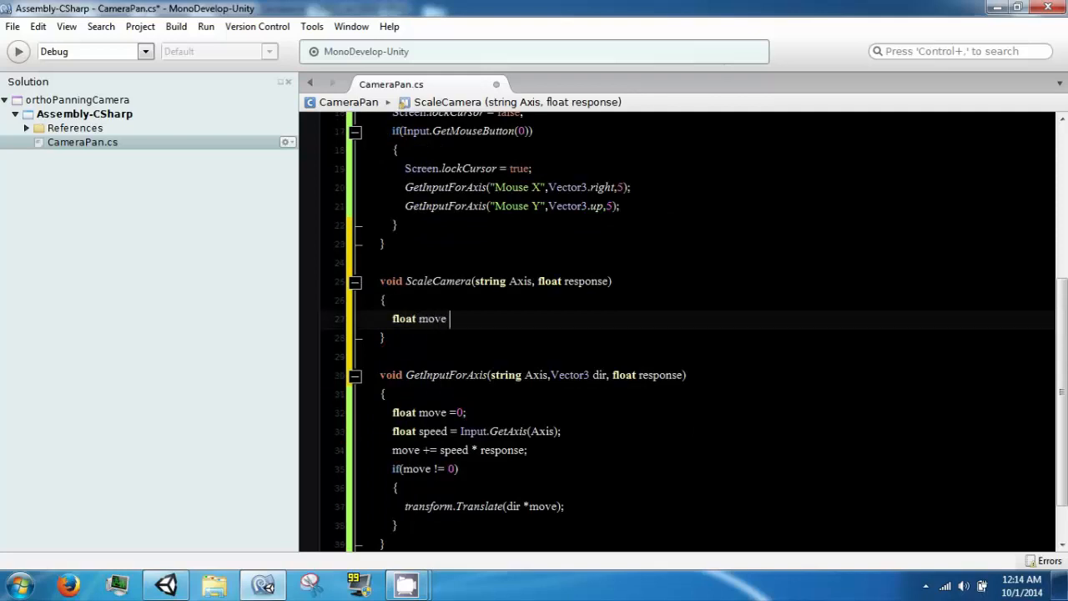
text(= camer)
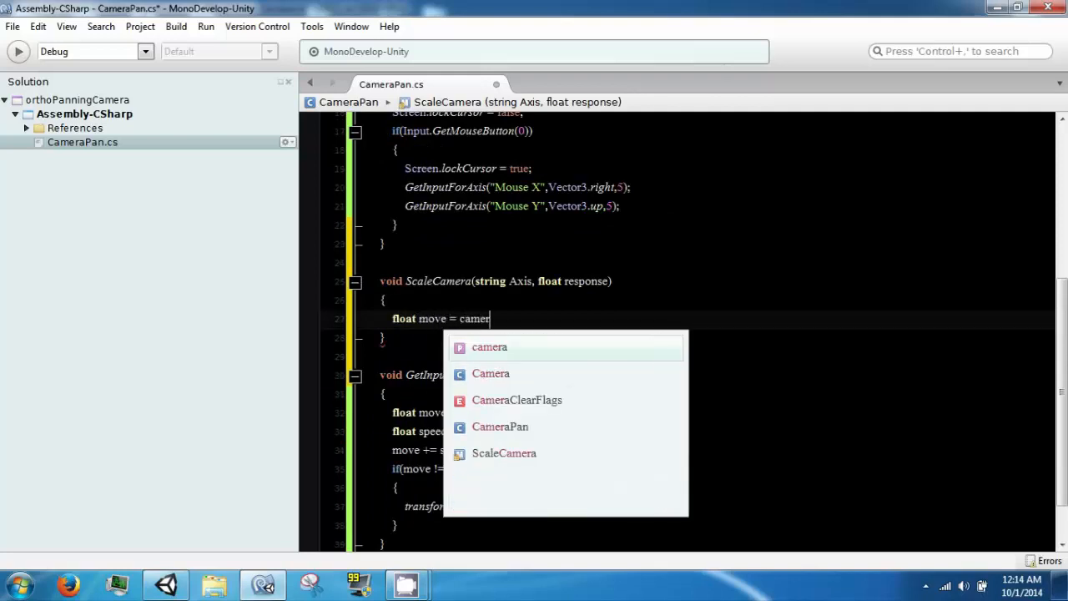
text(.orth)
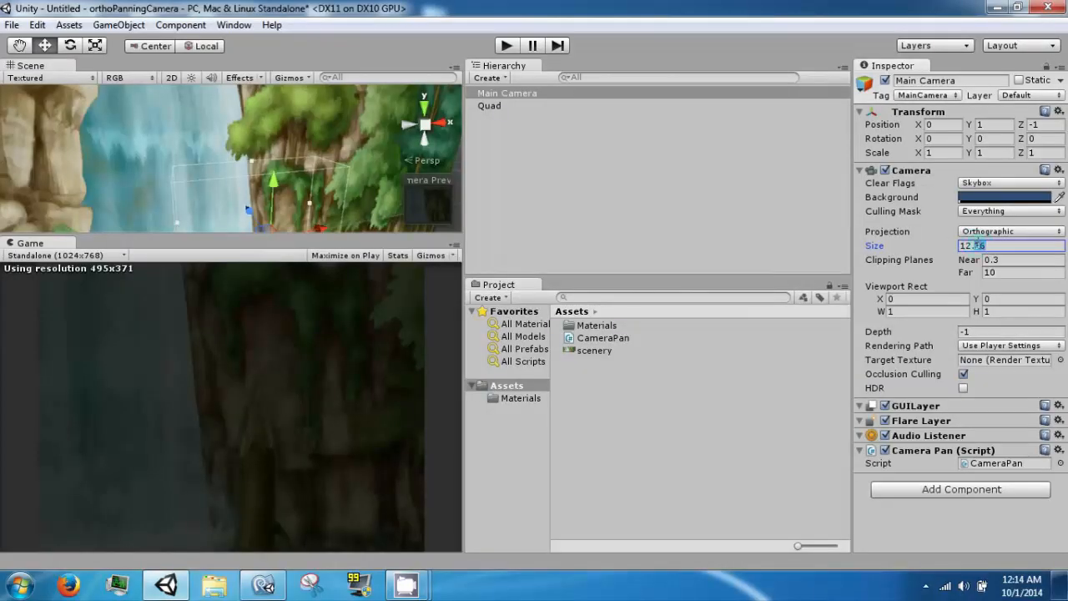
- Change the Main Camera's orthographic Size value to 12.365
text(12.36)
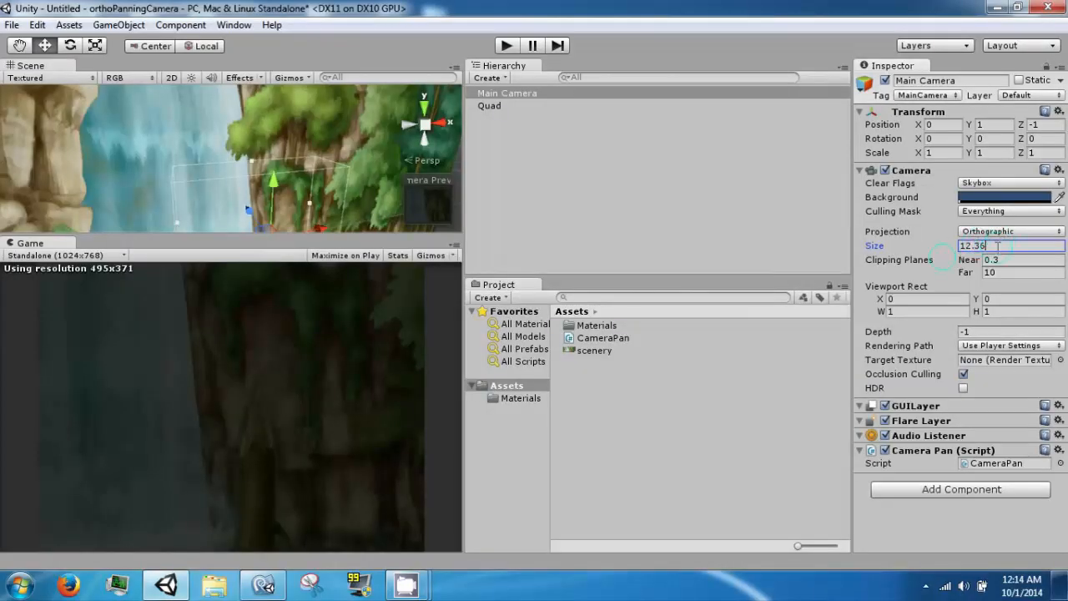
text(5)
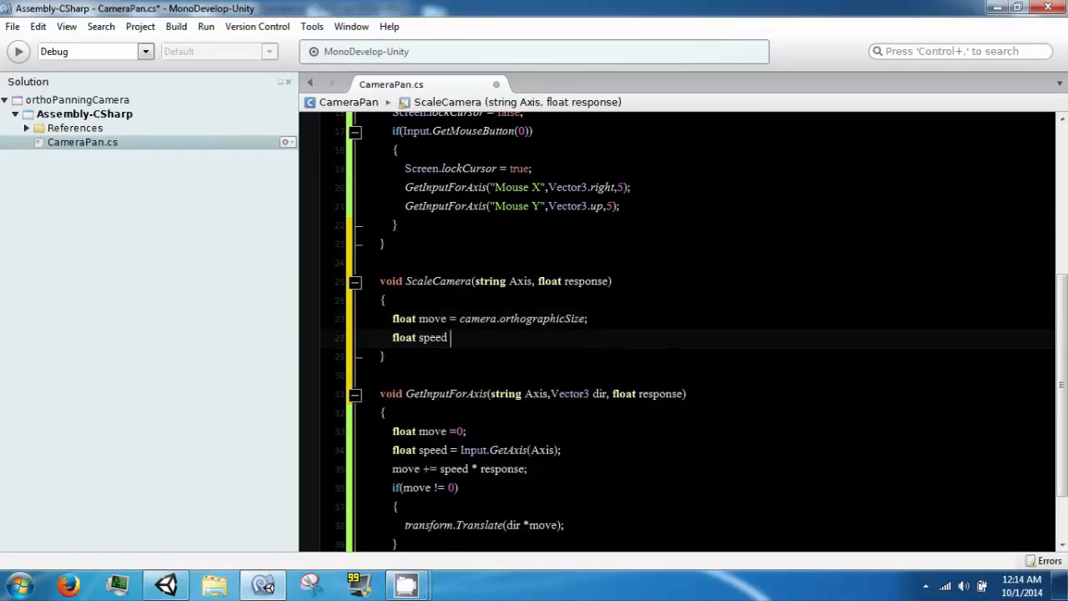
- Add float speed = Input.GetAxis(Axis) to ScaleCamera
text(= l)
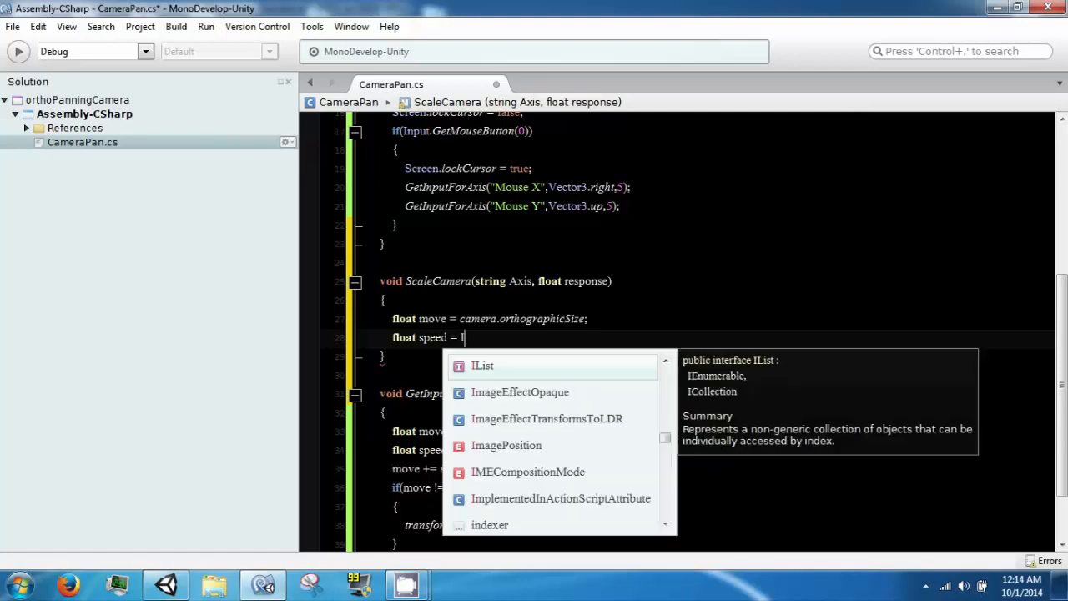
text(Input.a)
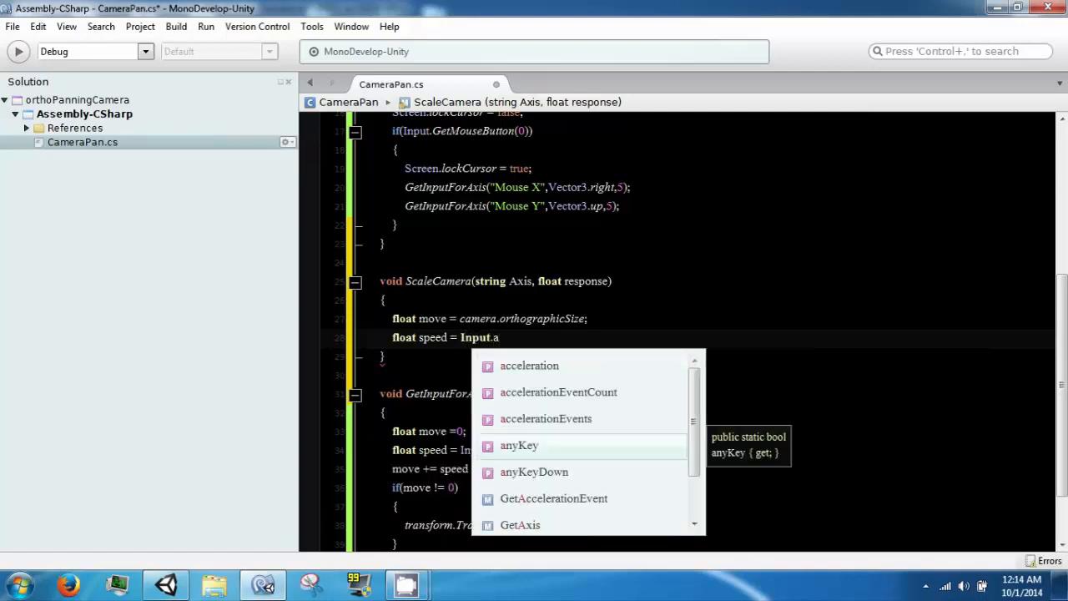
text(GetAxis)
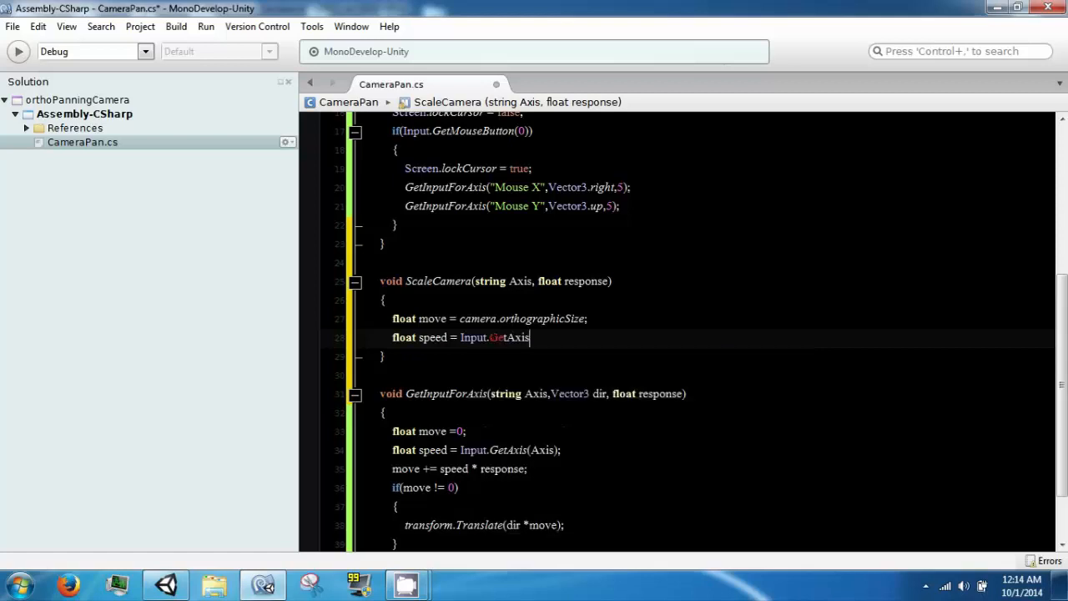
text((axi)
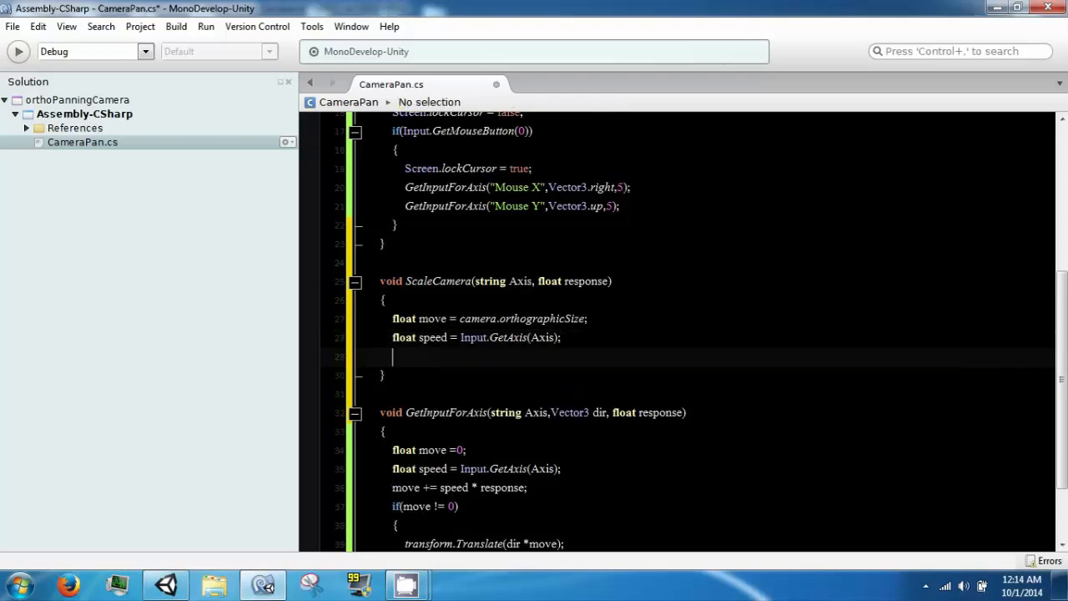
- Add move += speed * response, accepting the speed suggestion
text(move +)
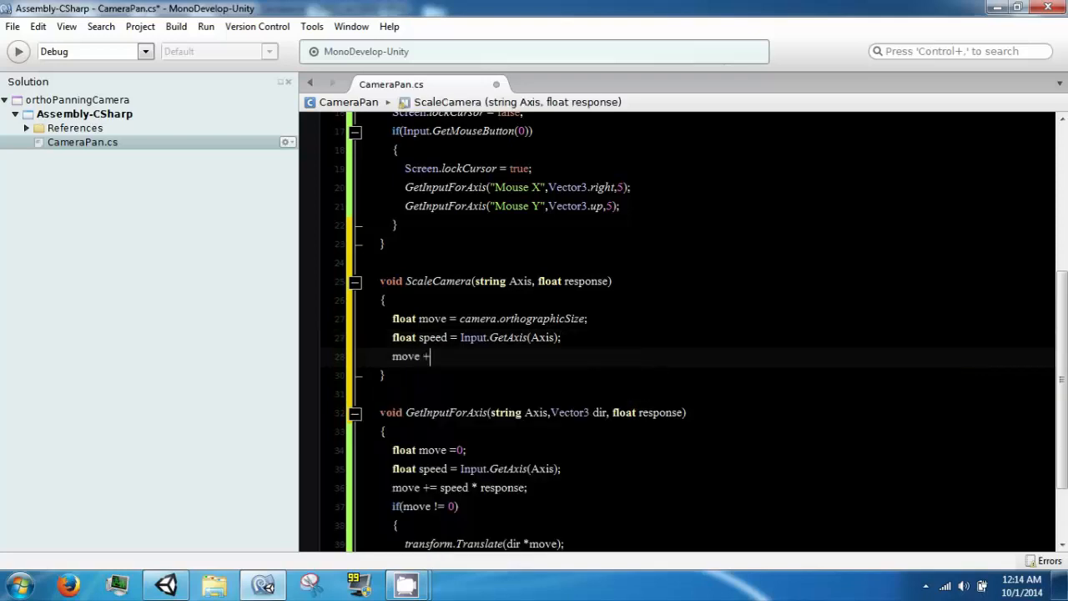
text(=)
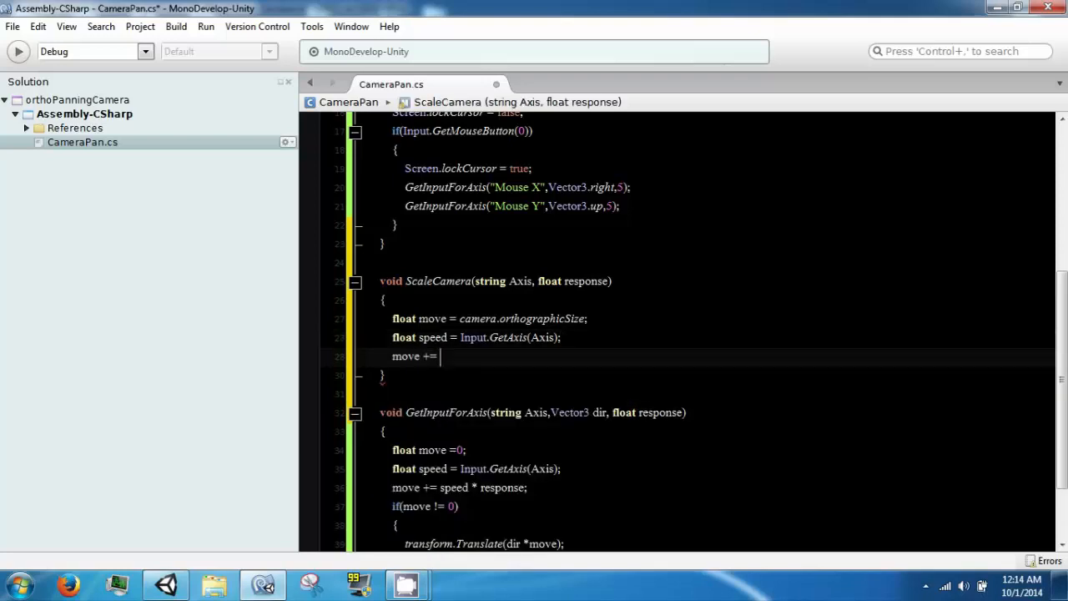
text(AudioSpeakerMode)
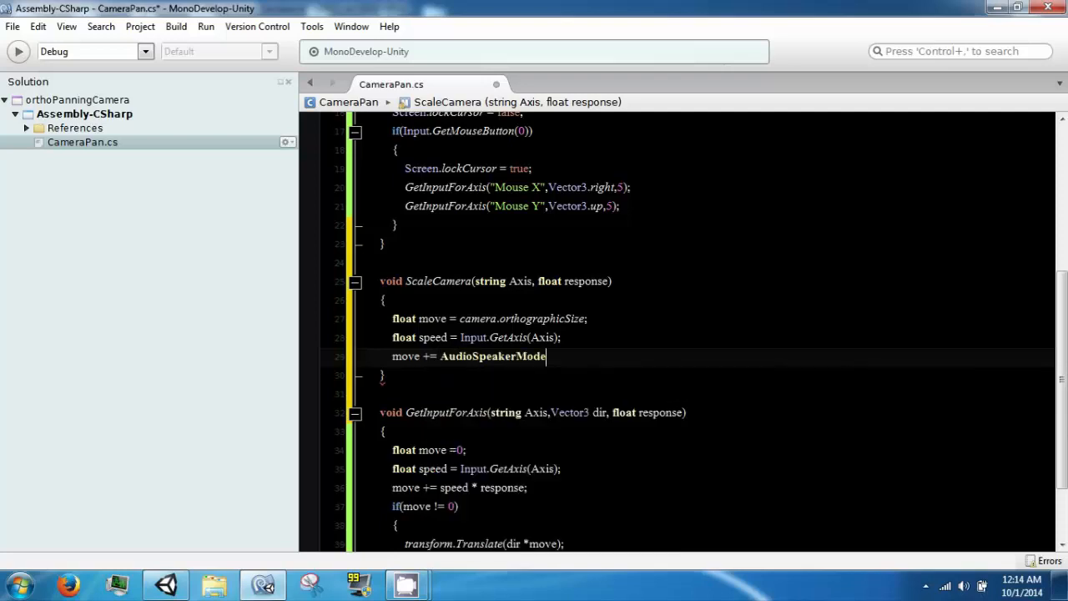
text(spe)
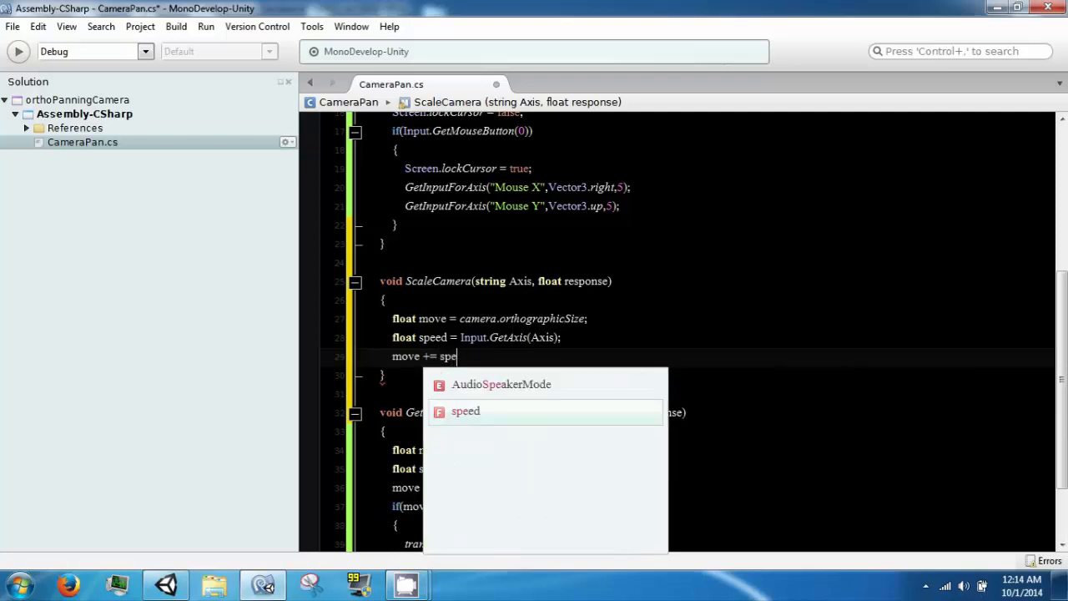
key(Tab)
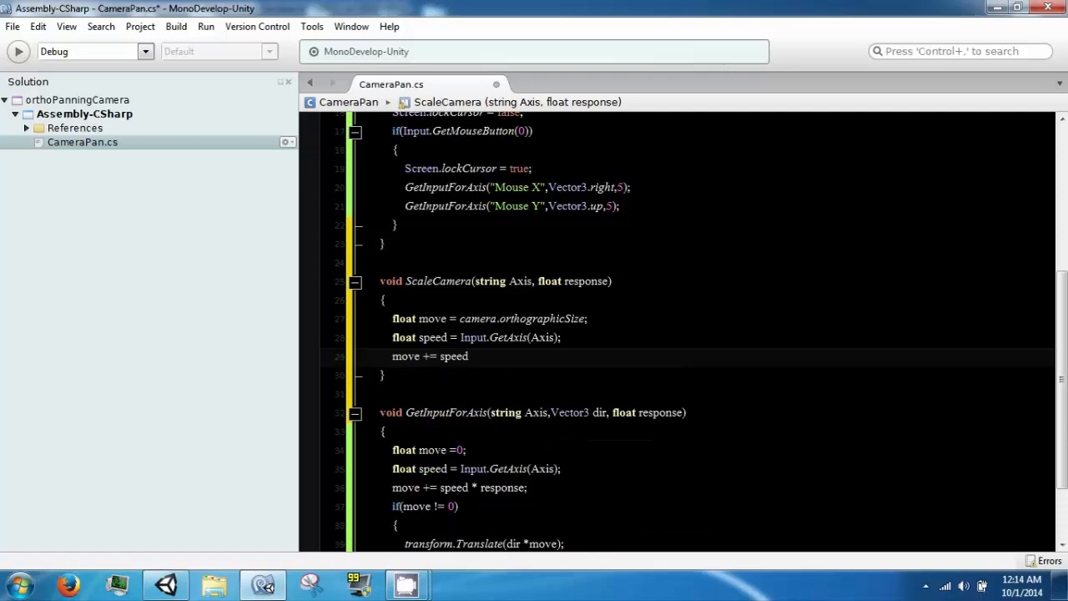
text(* sped)
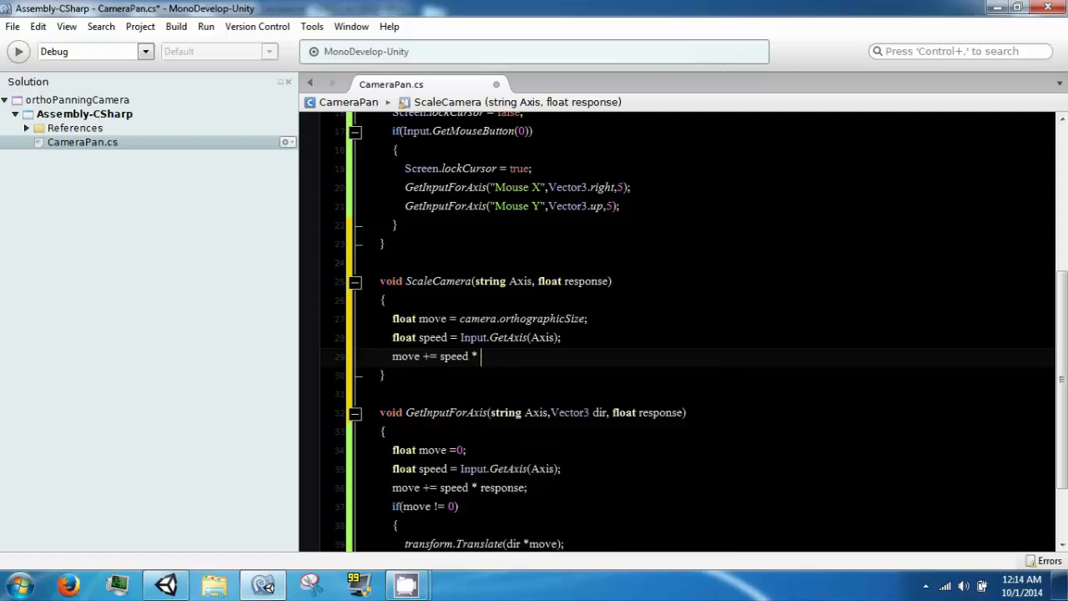
text(response;)
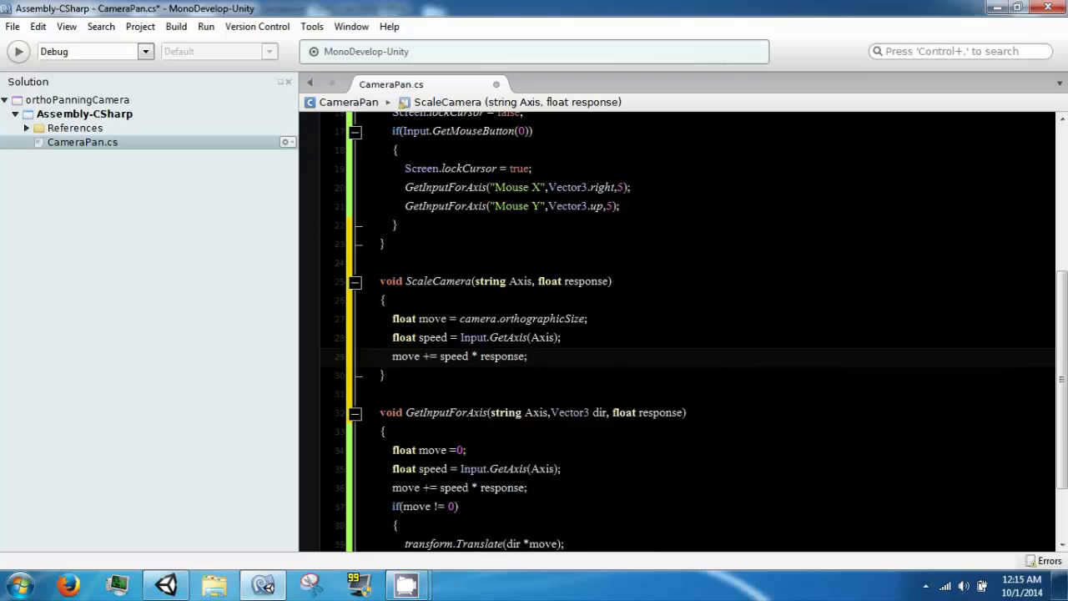
- Assign move back with camera.orthographicSize = move;
text(camera.orthographicSize)
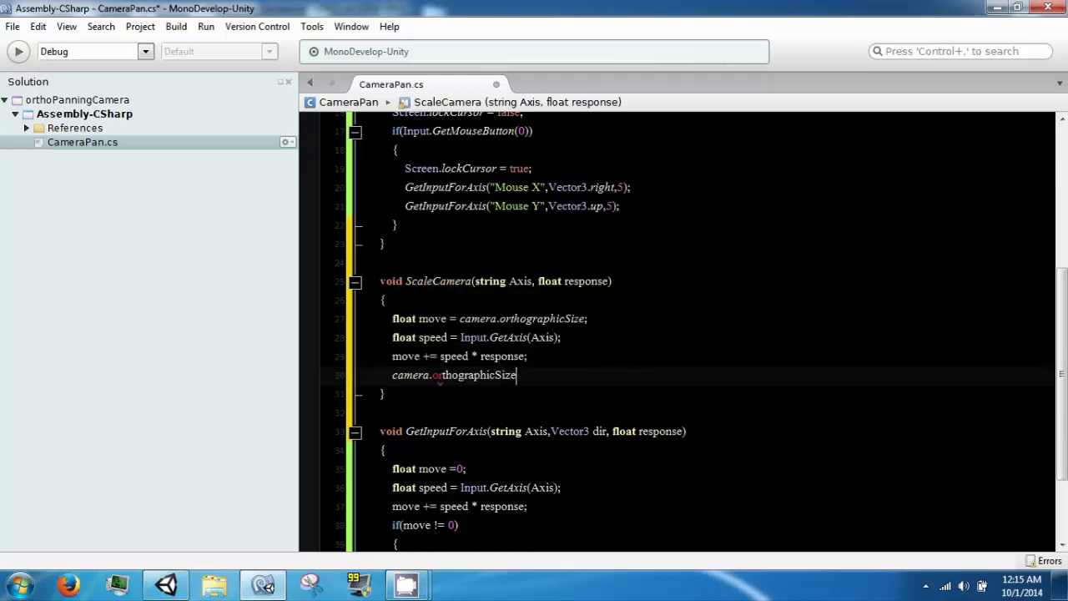
text(=)
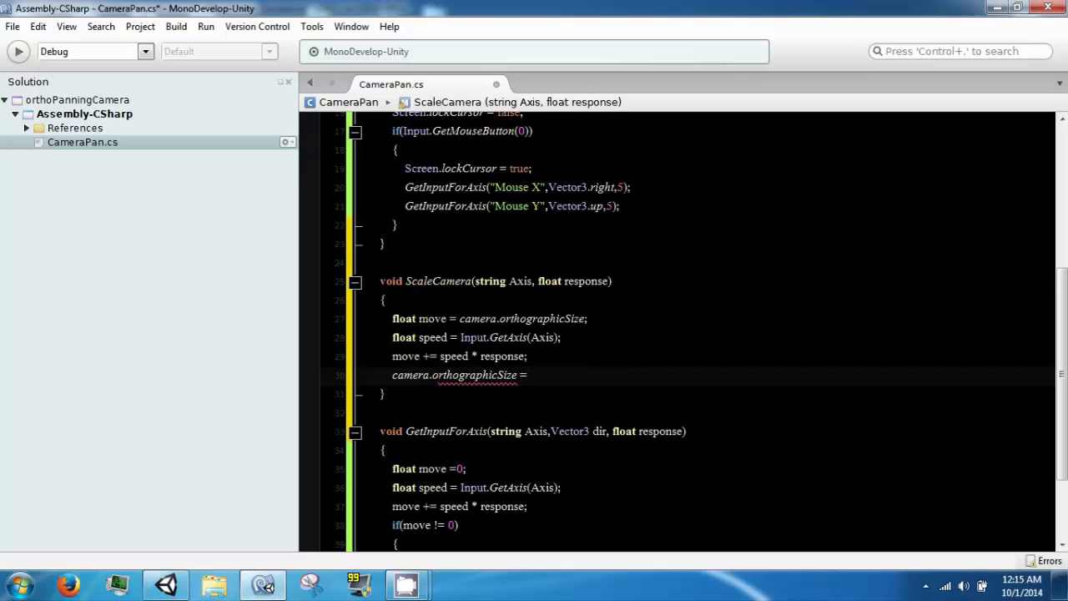
text(move)
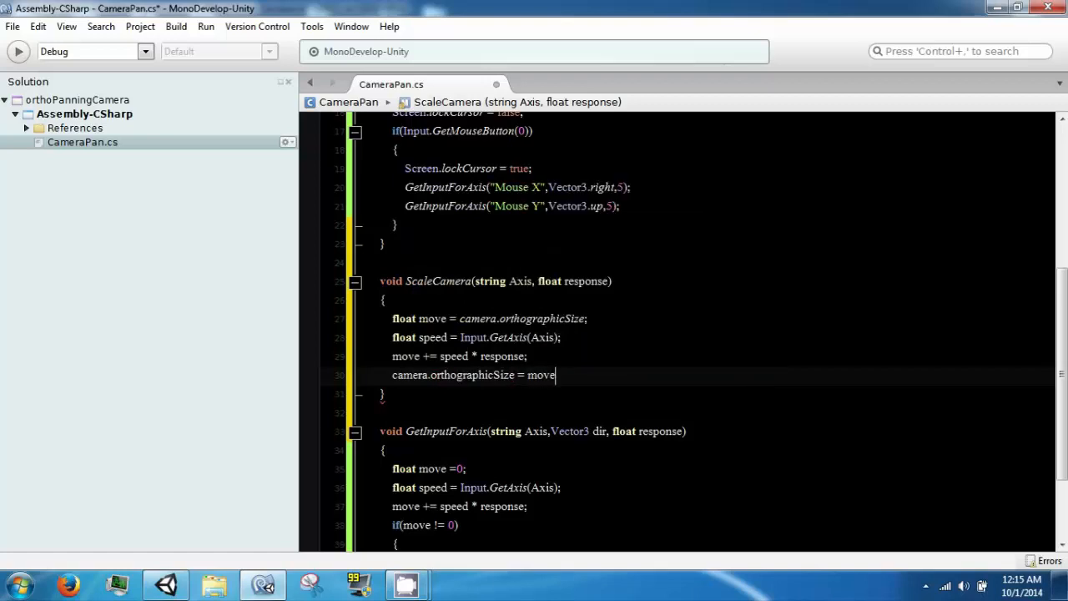
text(;)
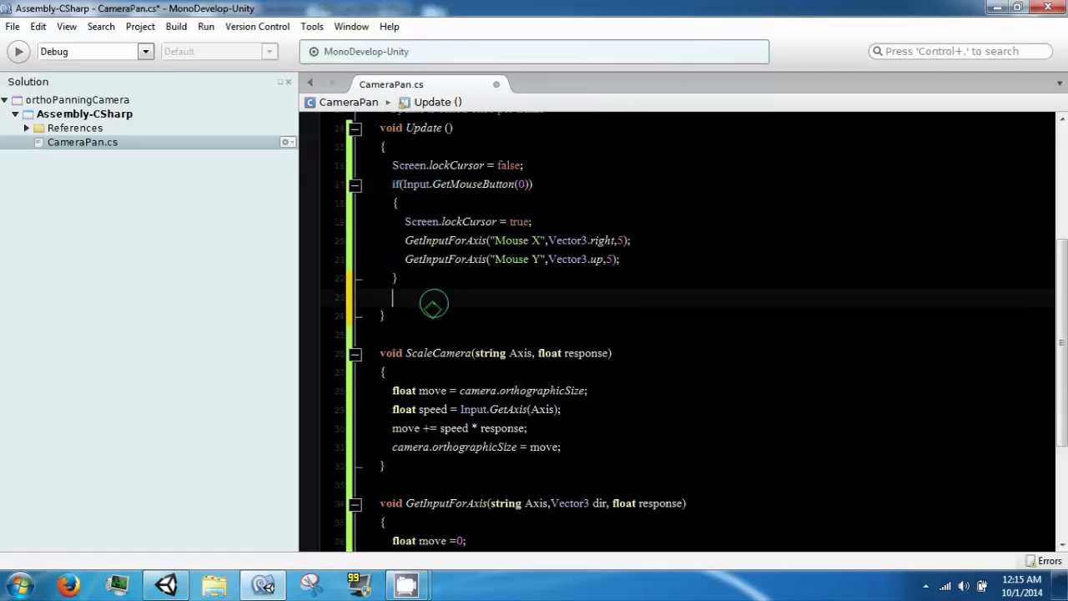
- Call ScaleCamera("Mouse ScrollWheel",5) in Update after the mouse-button block
text(sc)
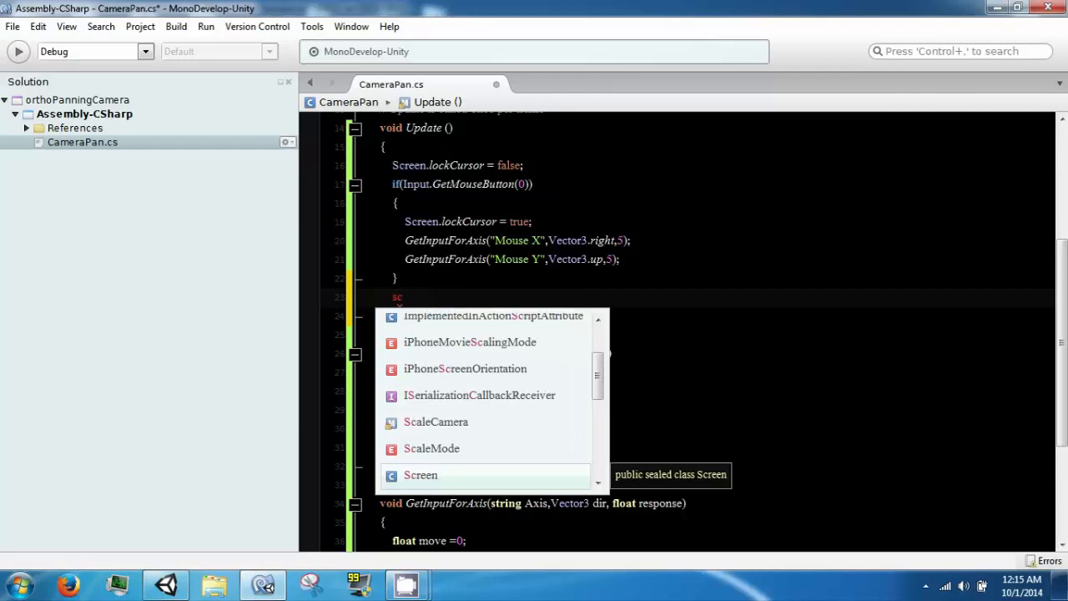
text(aleCamera)
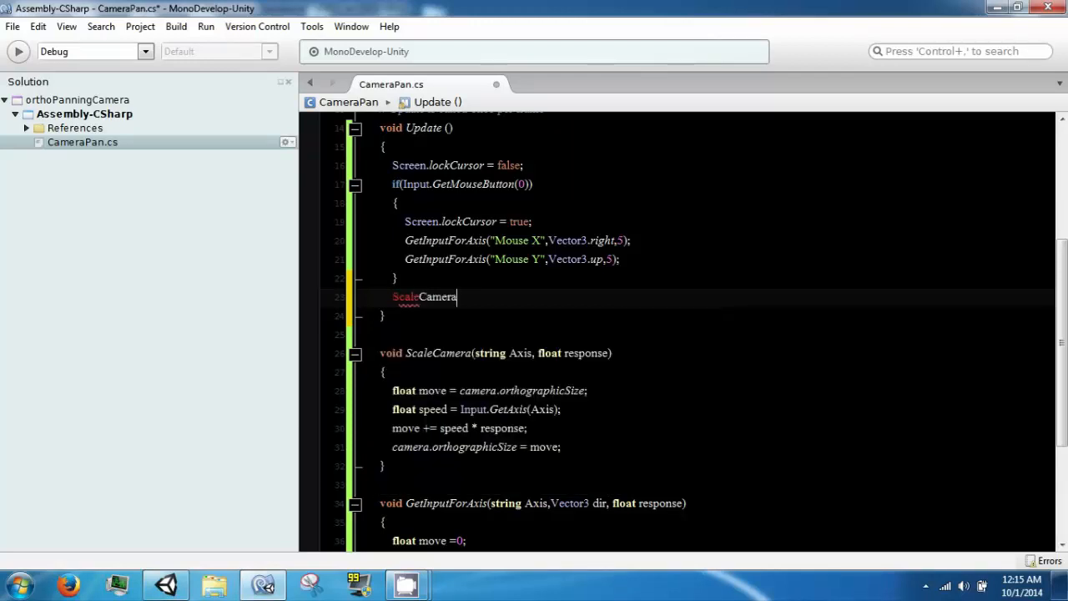
text(()
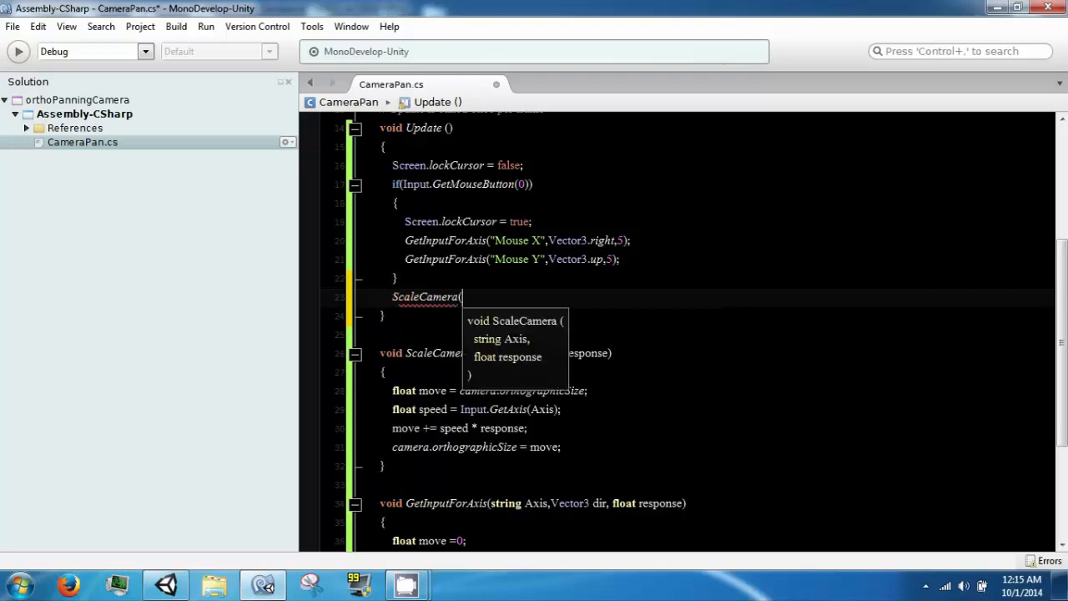
text(")
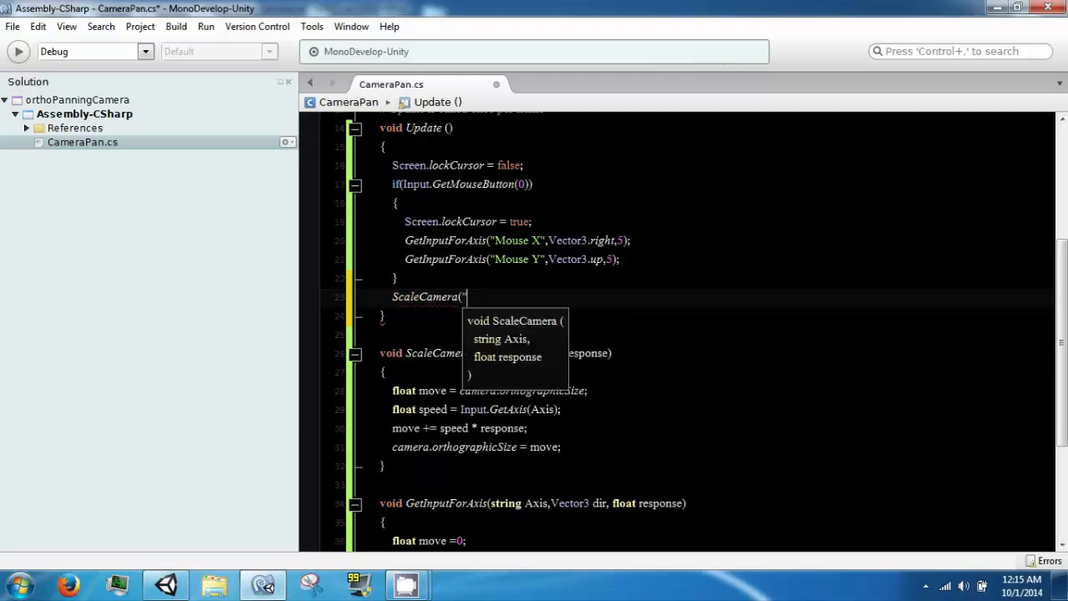
text(Mouse Scroll)
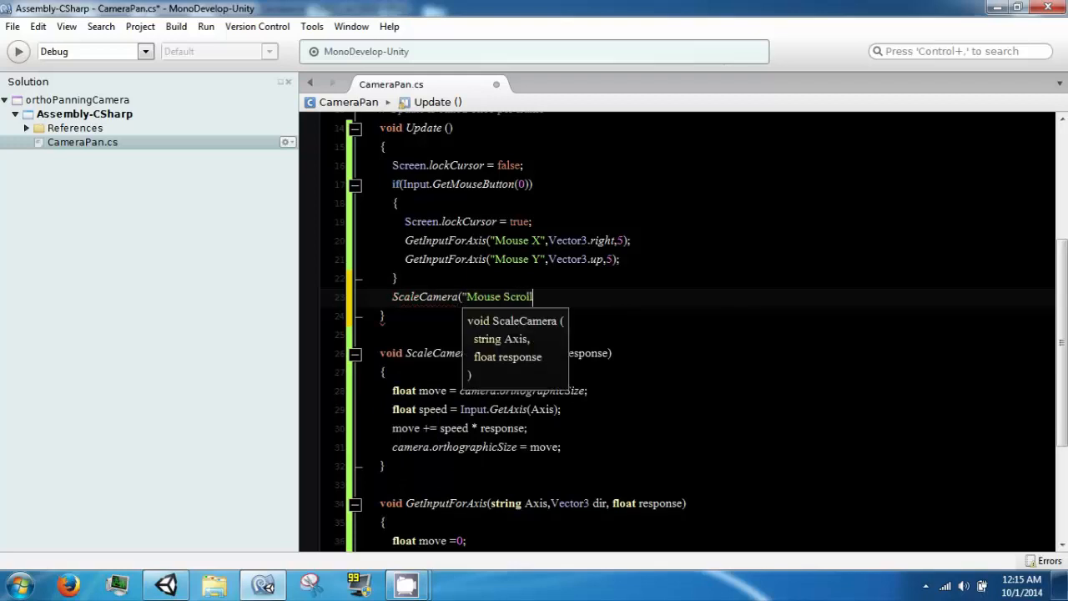
text(Wheel)
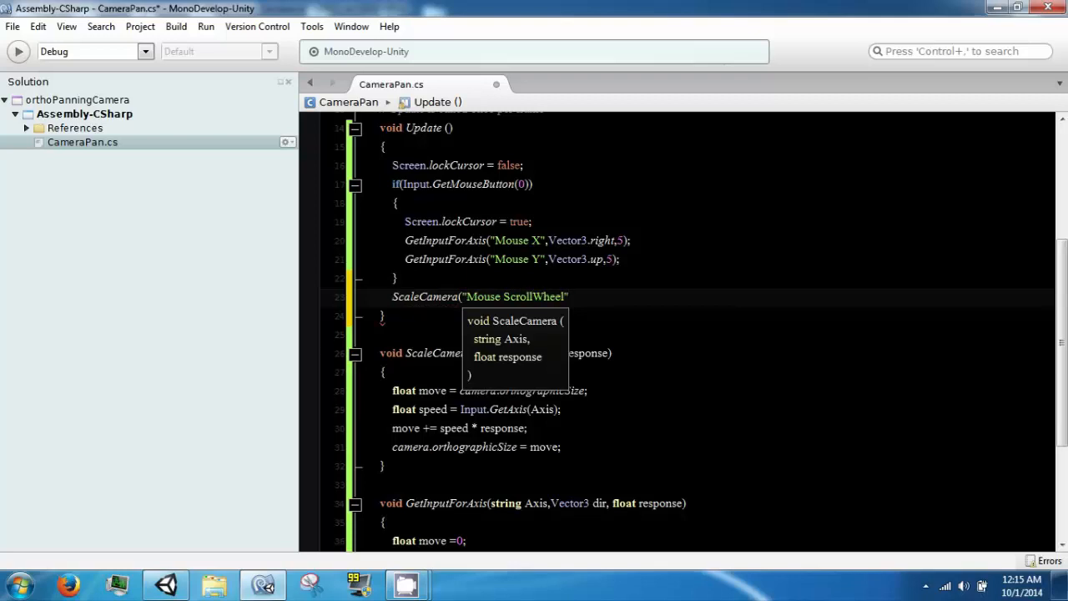
text(,)
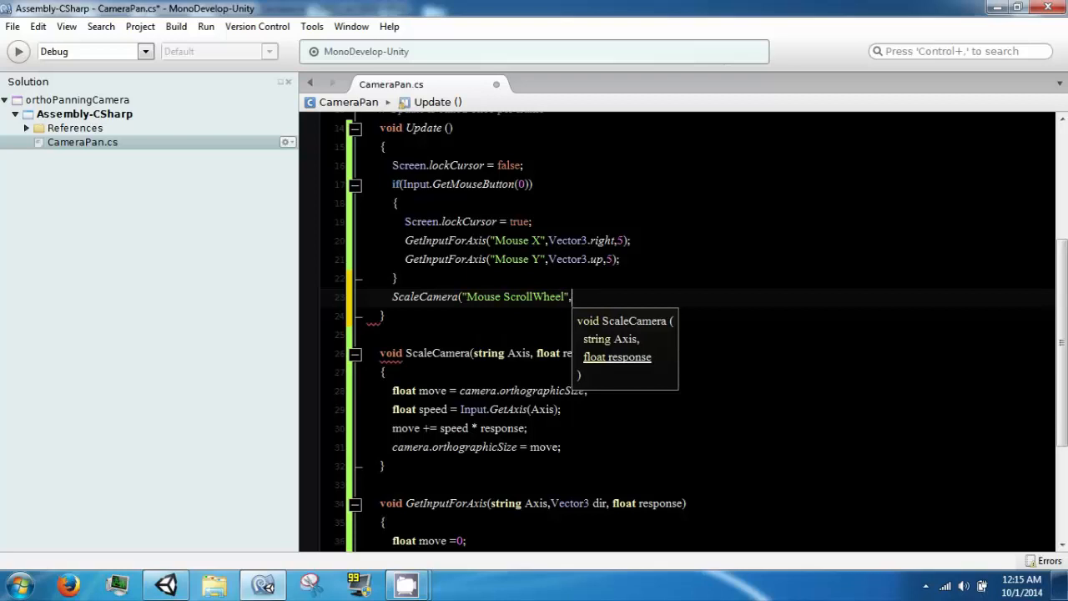
double_click(532, 297)
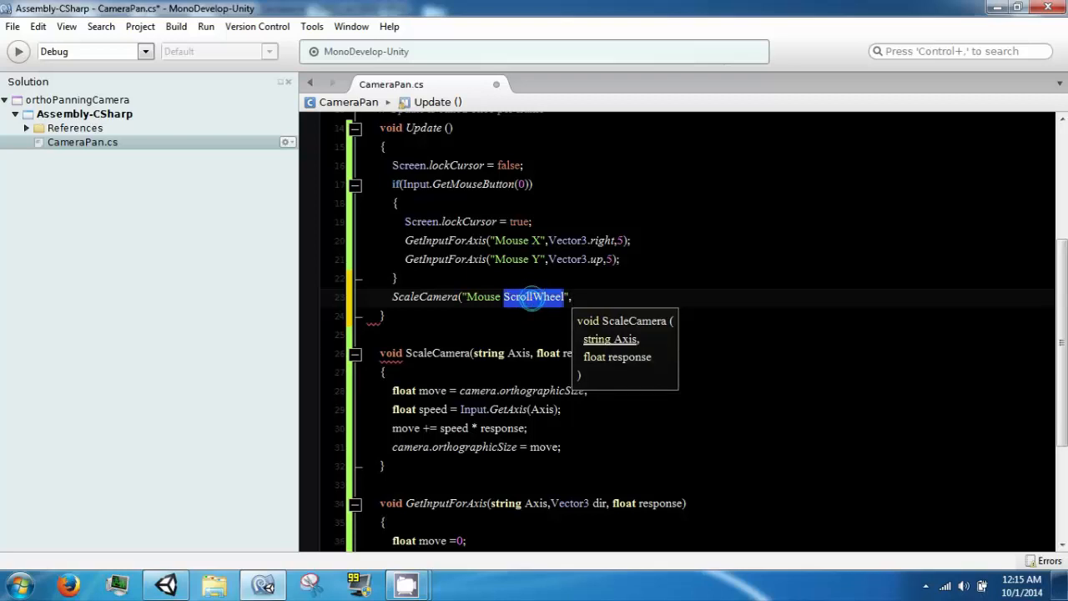
text(,5)
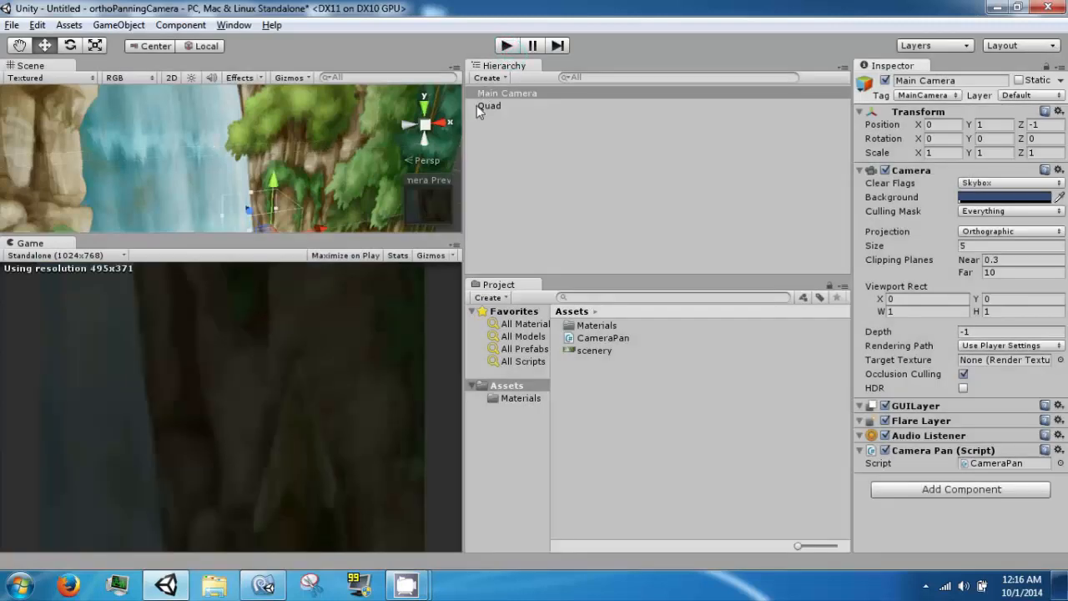
mouse_move(484, 147)
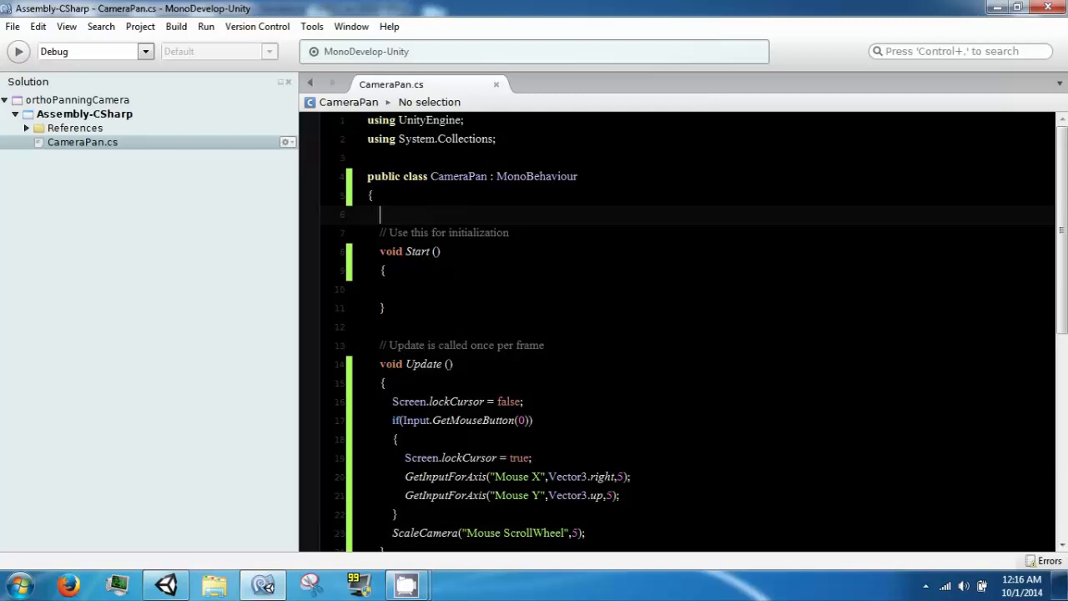
- Declare public Transform map; at the top of the CameraPan class
text(public Transfor)
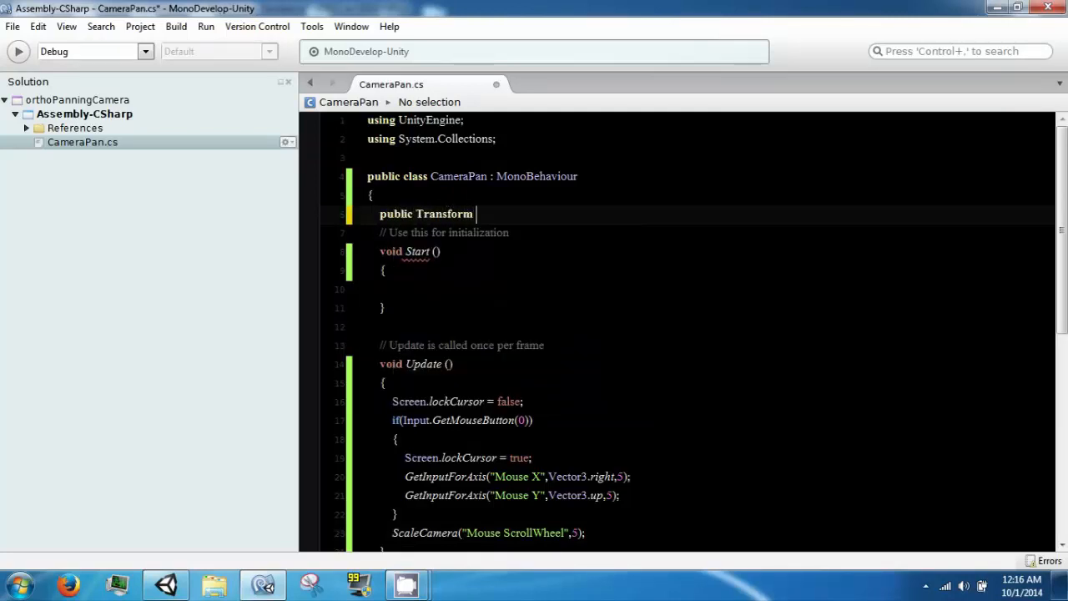
text(map;)
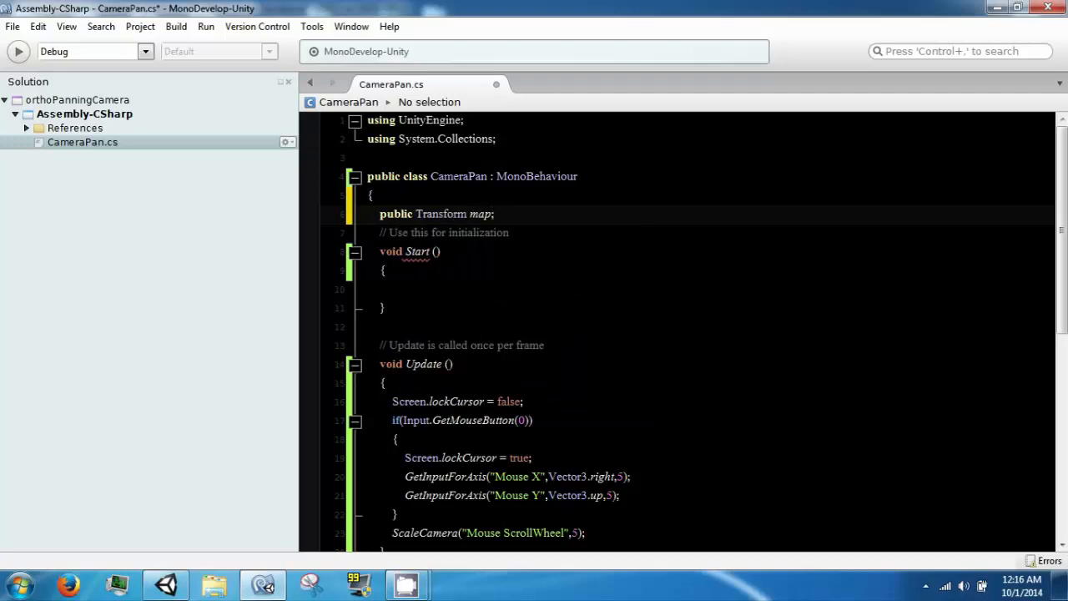
- Rename the Quad object to map in Unity, then reselect the Main Camera
click(167, 584)
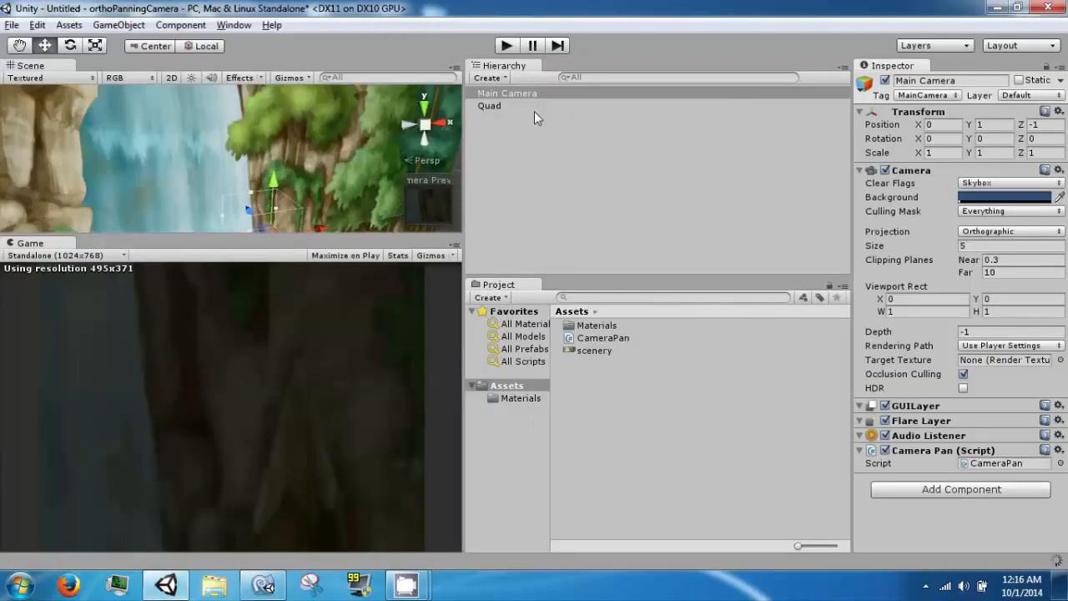
click(491, 105)
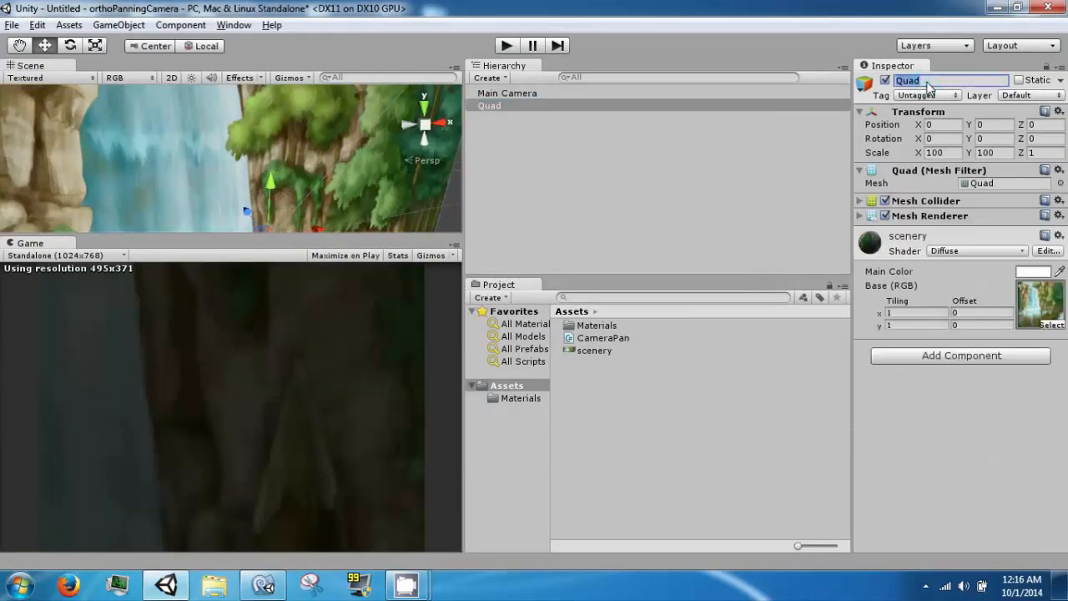
text(map)
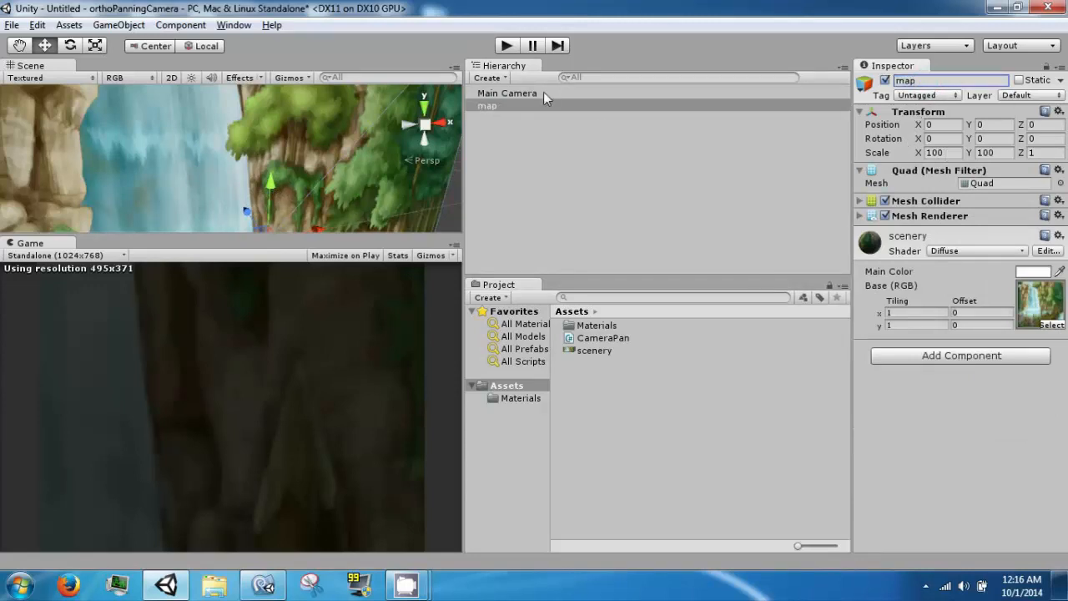
click(507, 93)
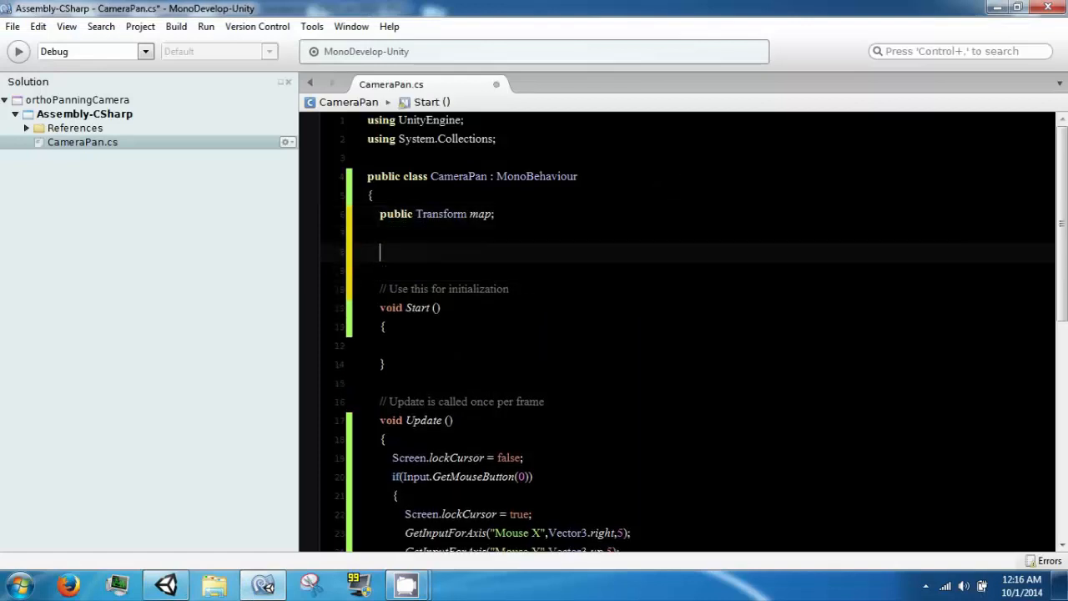
- Declare float minX,maxX; below the map field
text(float minZ)
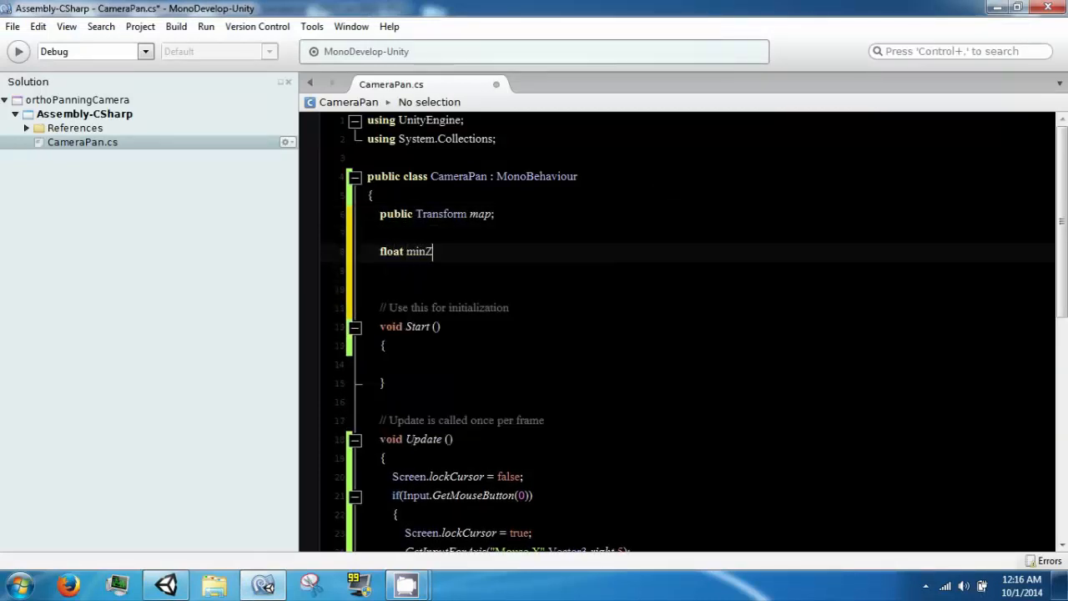
text(X,min)
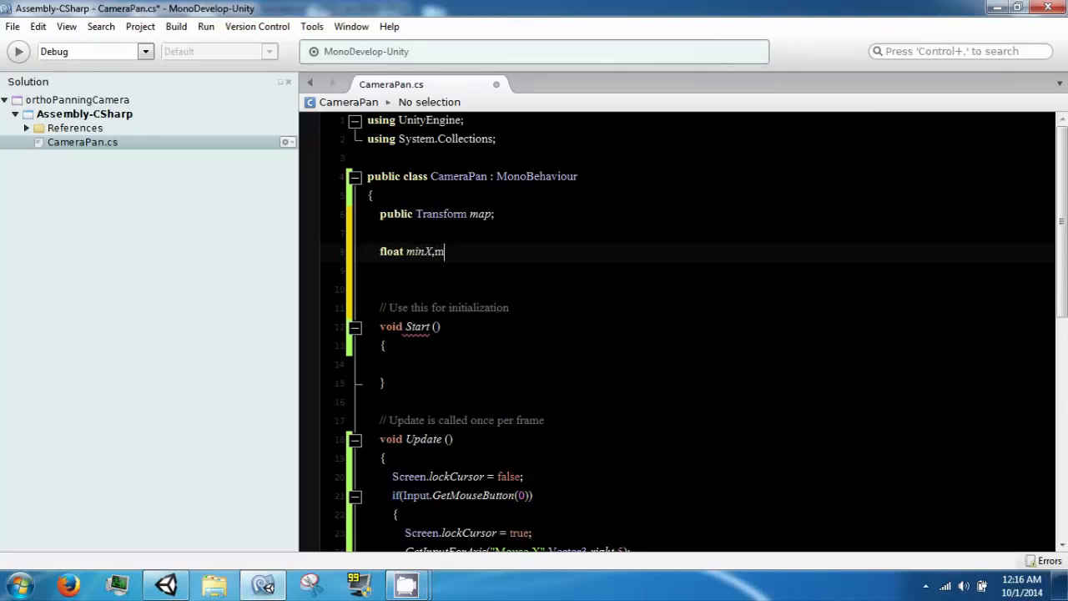
text(ax)
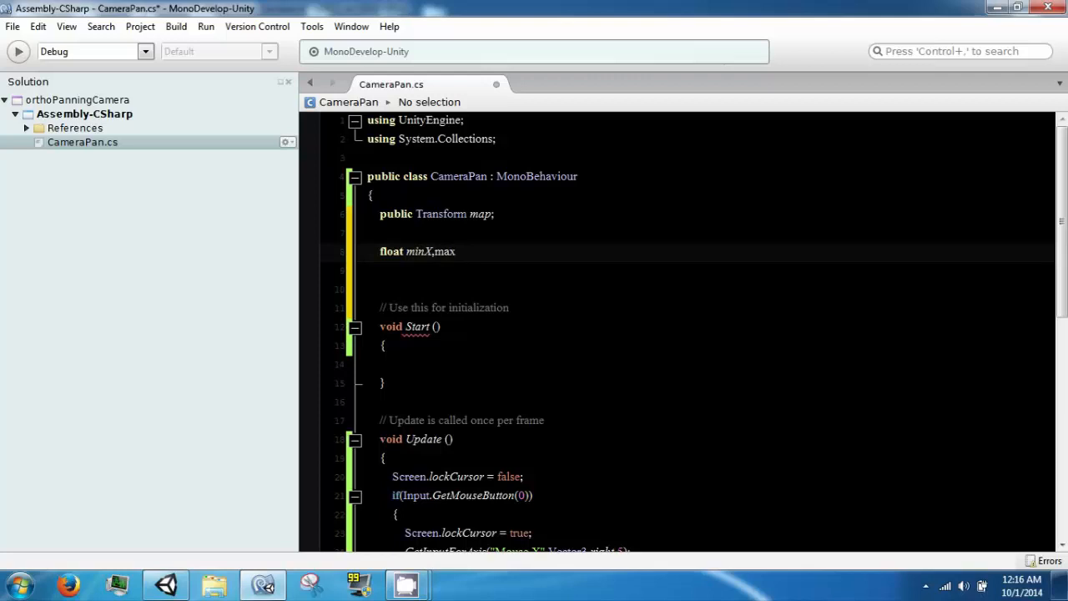
text(X;)
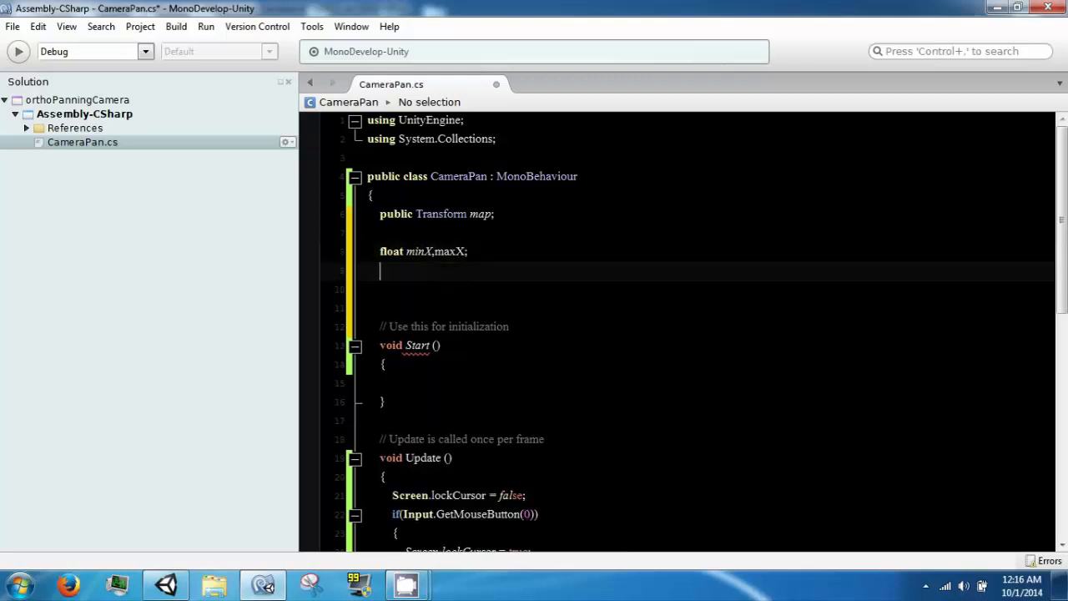
- Declare float minY,maxY; and float minZ,maxZ; on the following lines
text(float min)
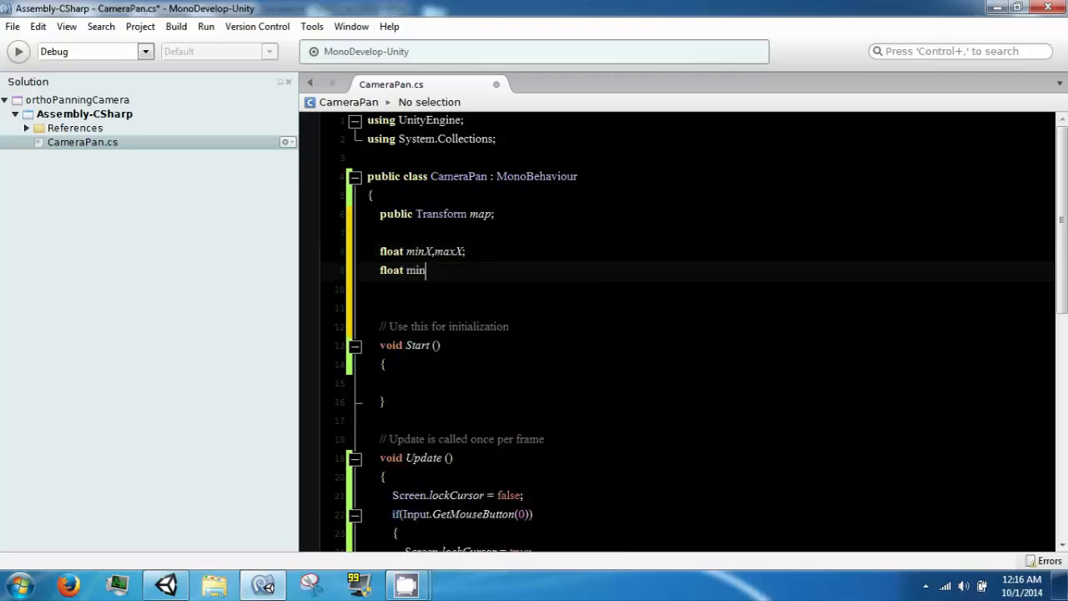
text(Y,ma)
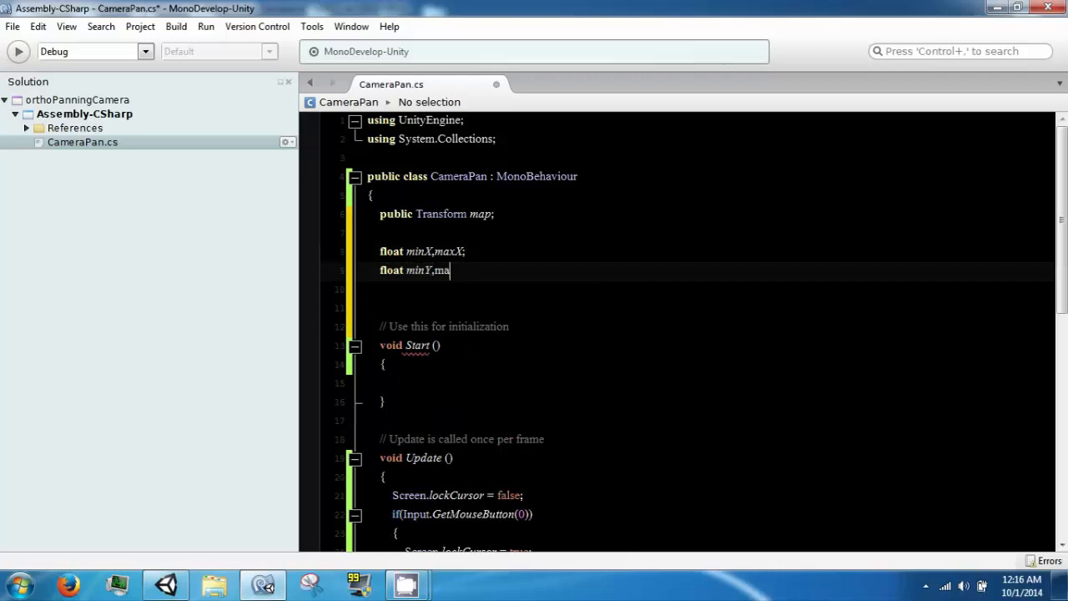
text(xY;)
click(706, 289)
text(float minZ)
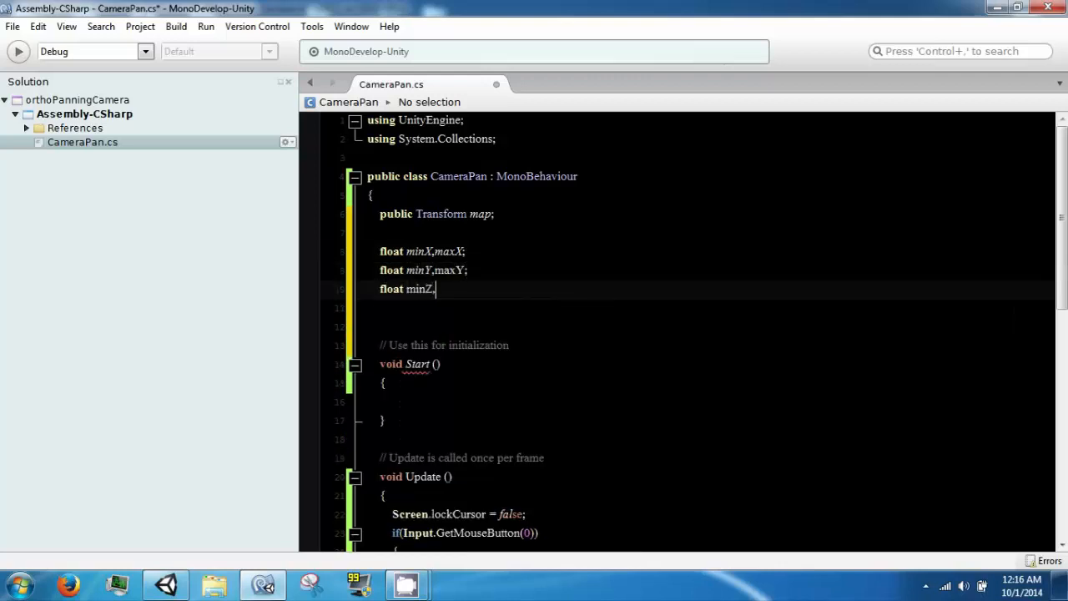
text(,maxZ;)
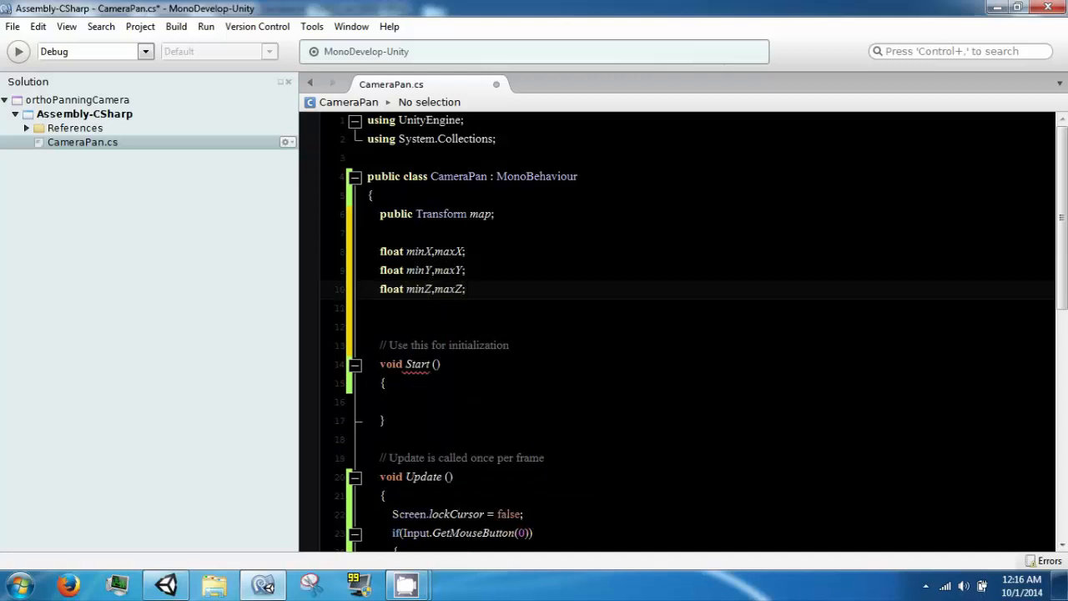
drag(381, 250, 464, 289)
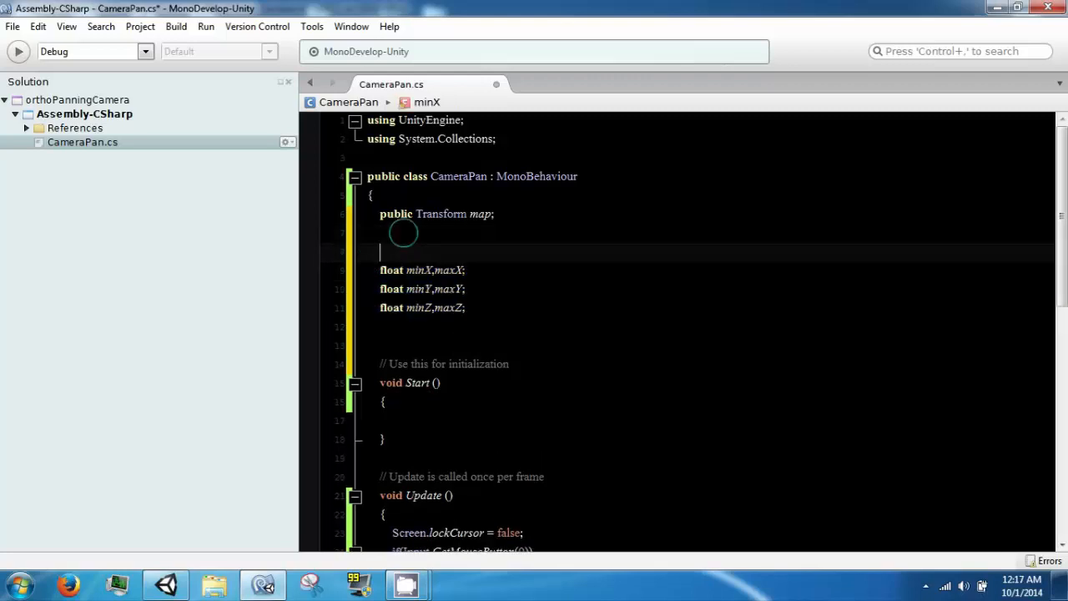
- Declare Vector3 Sensitity = new Vector3(); above the float bound fields
text(Vector3)
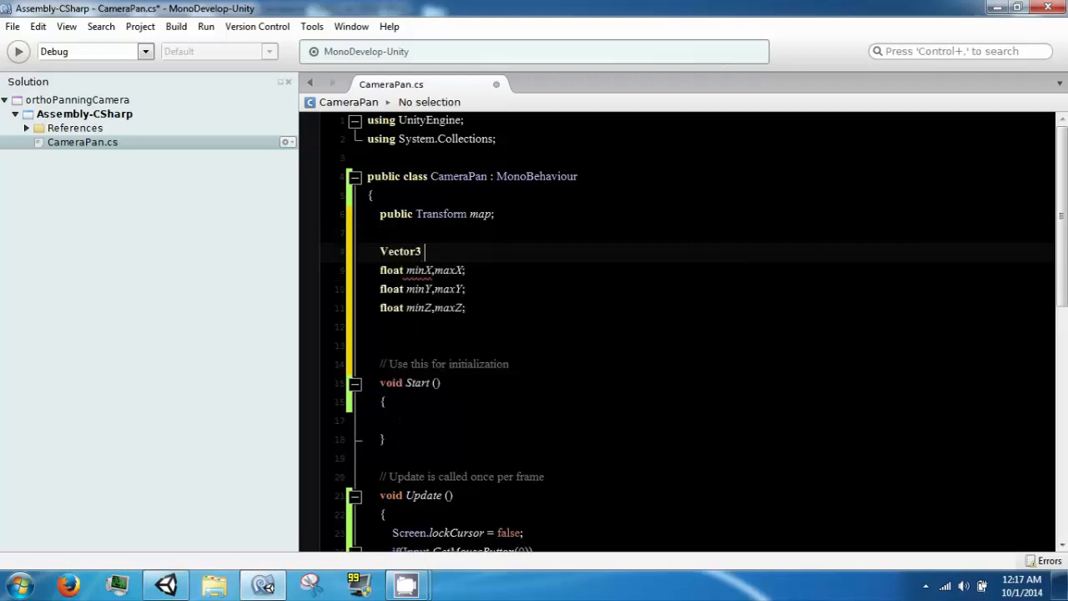
text(Sensit)
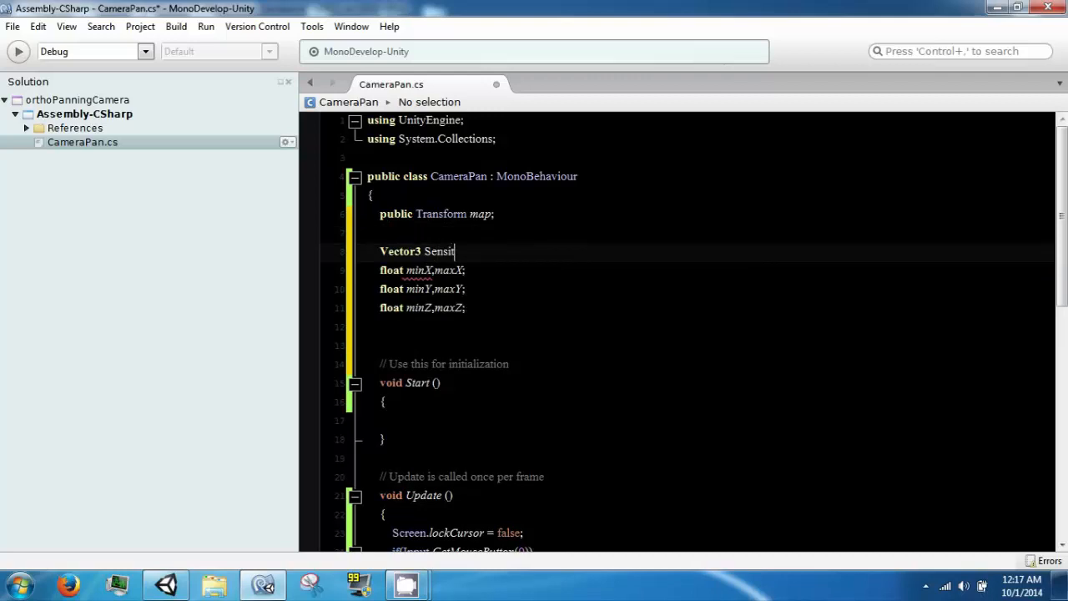
text(ity;)
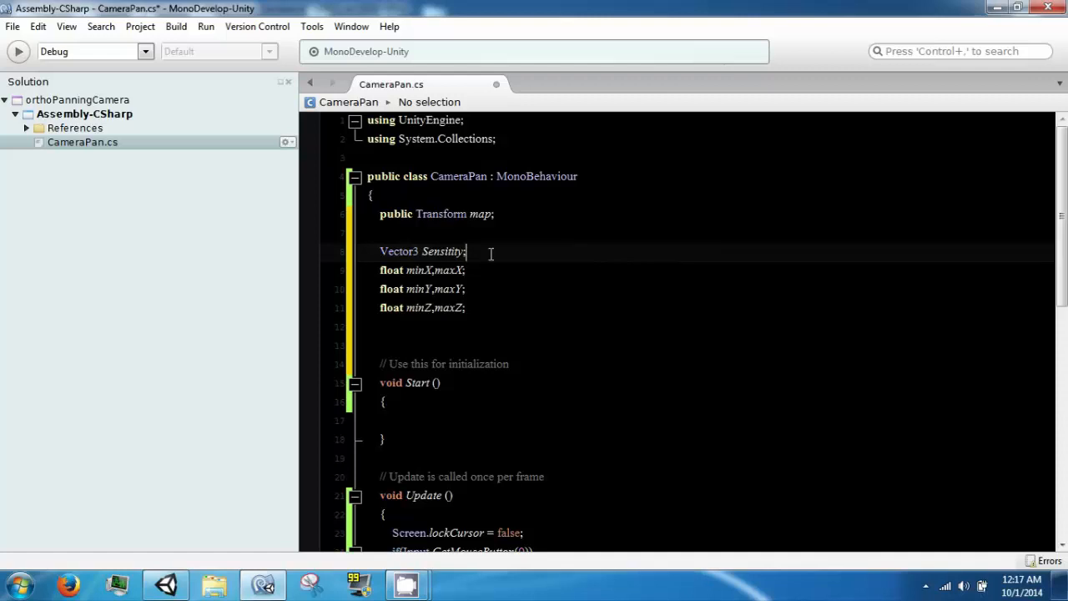
click(464, 251)
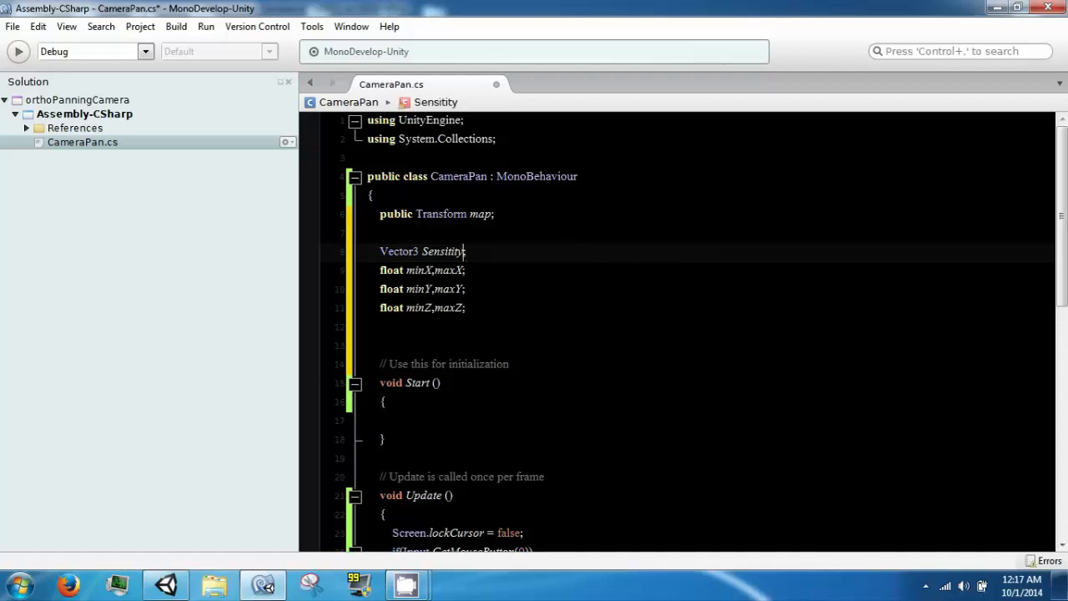
text(= new Vector3)
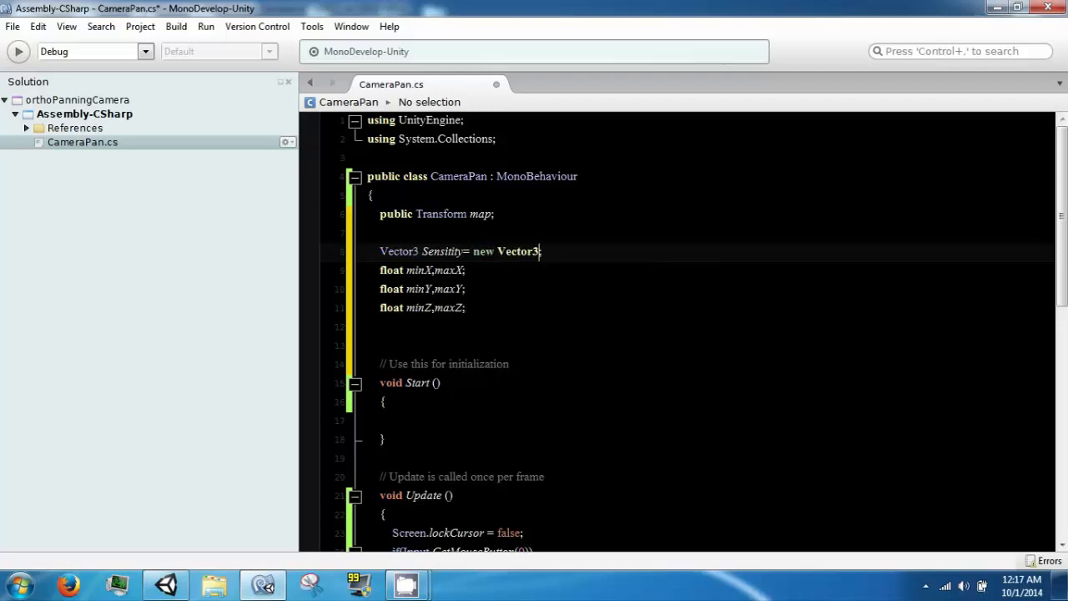
text(())
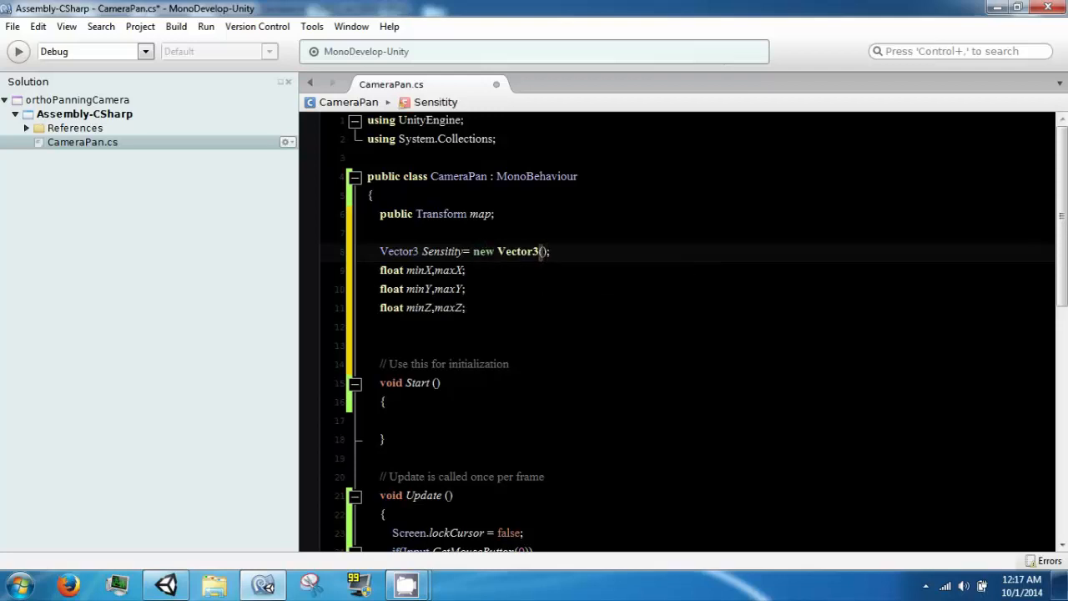
scroll(down, 3)
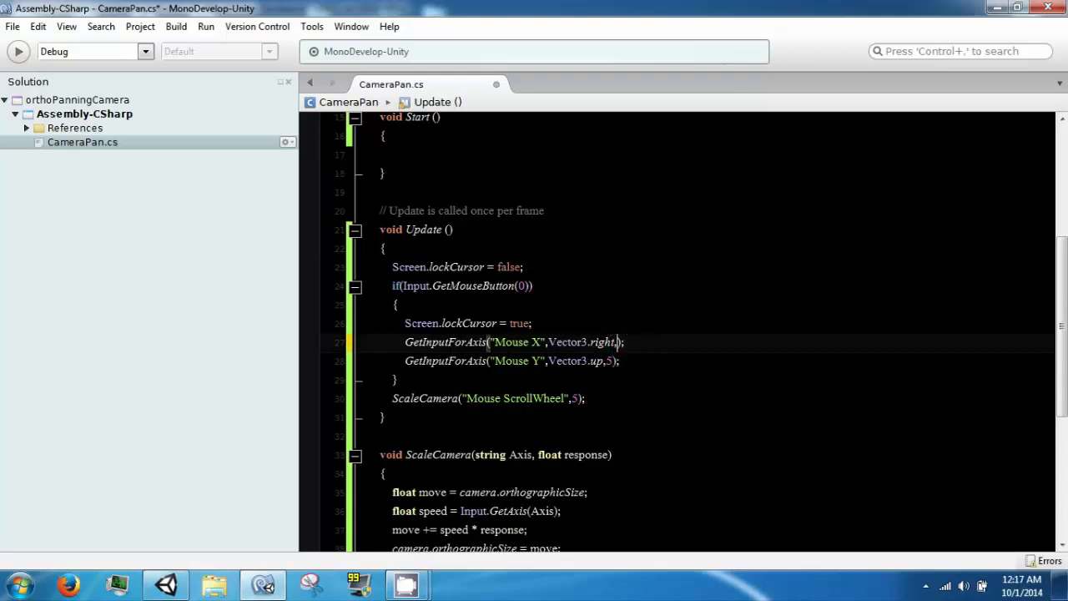
- Pass Sensitity.x, .y and .z to the pan and scroll-zoom calls, then begin a float line in Start
text(Sensitity.x)
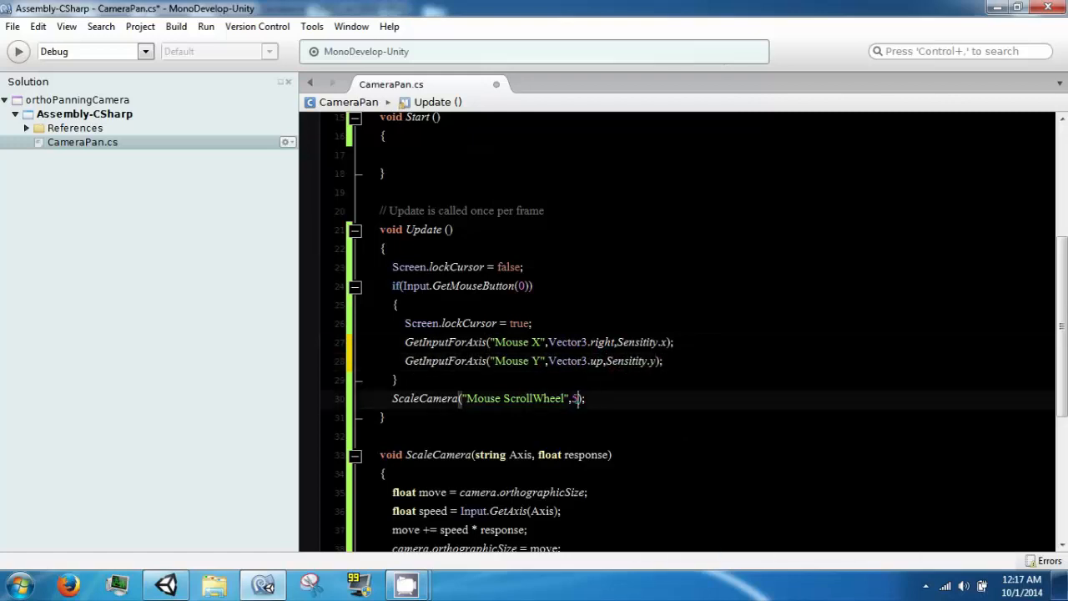
text(ensitity.z)
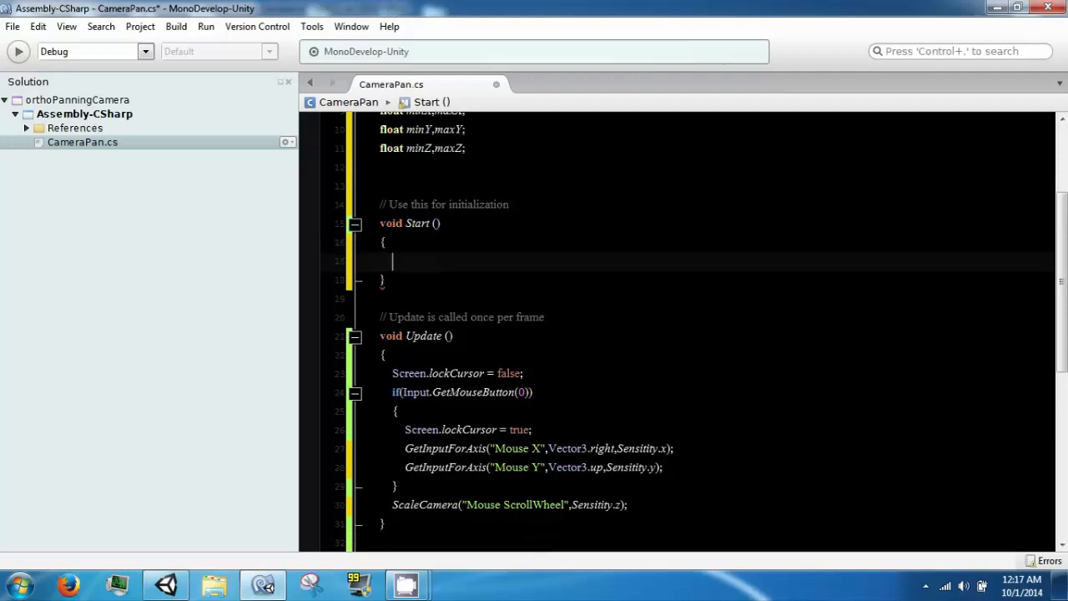
text(fl)
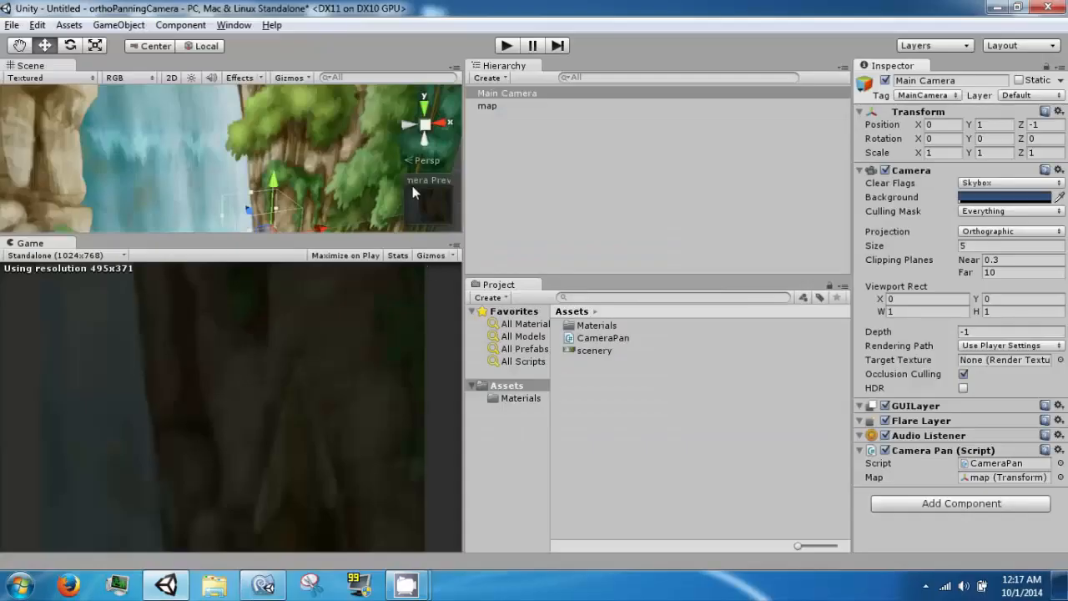
- Select map in the Hierarchy to read its 100 by 100 scale, then return to the script
click(487, 107)
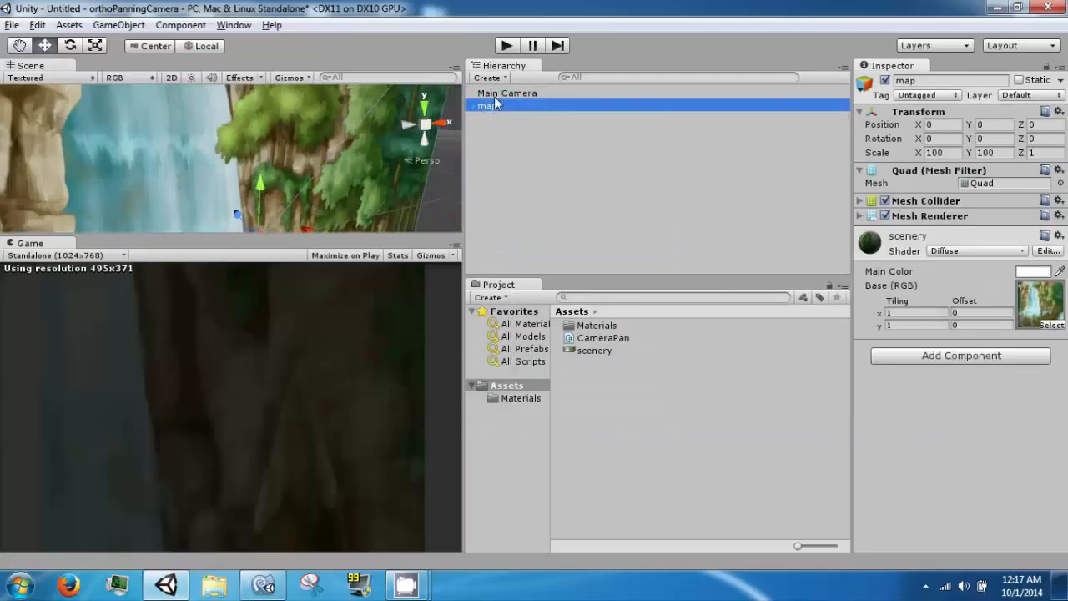
click(507, 93)
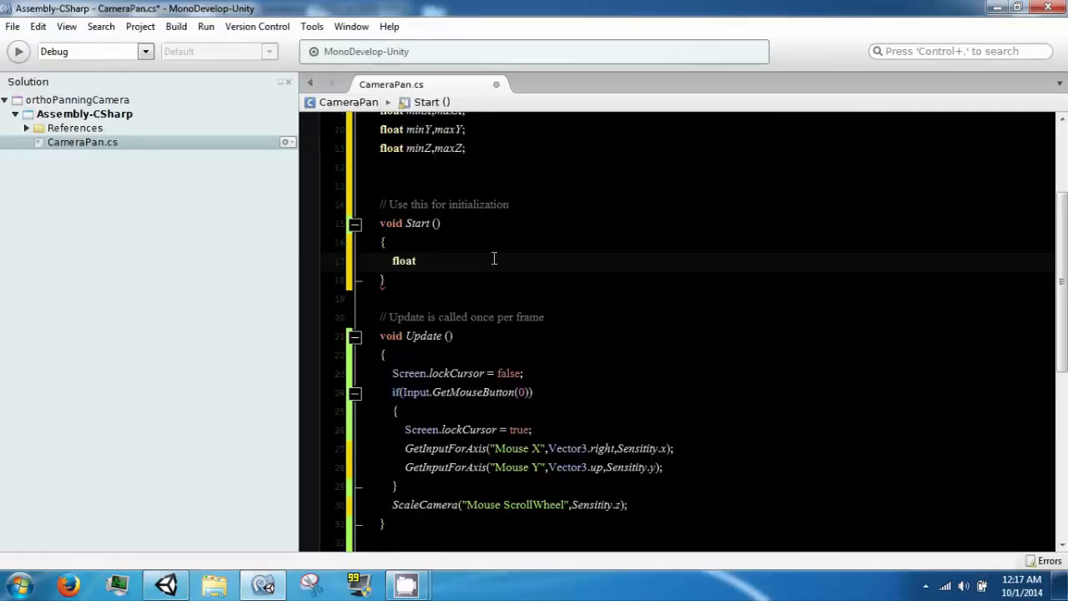
- Declare float vertExtent = camera.orthographicSize in Start
text(horz)
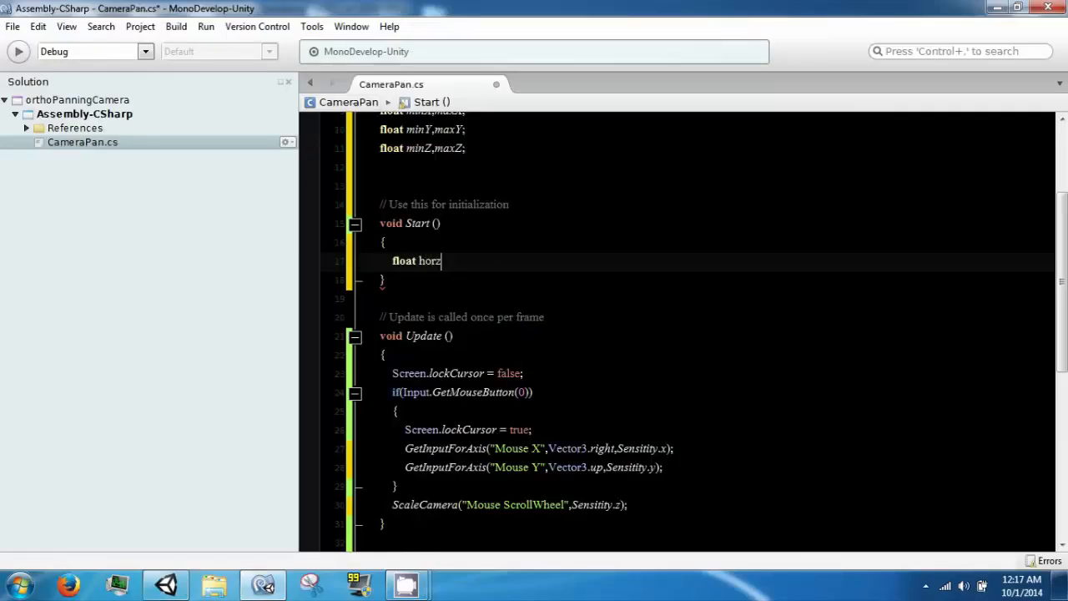
text(E)
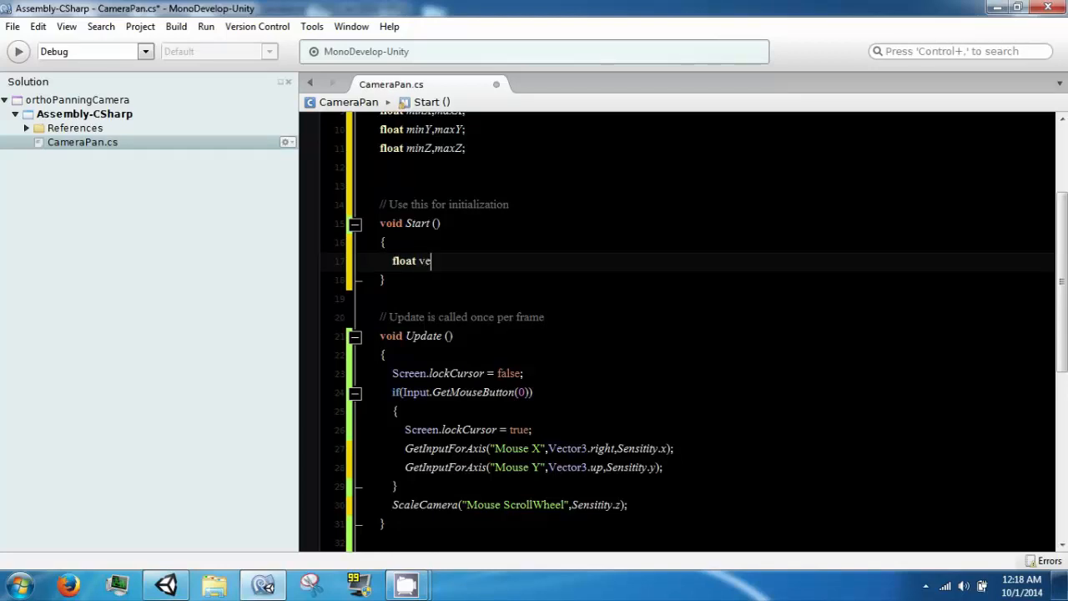
text(rtExtent = camera.orthographicSize;)
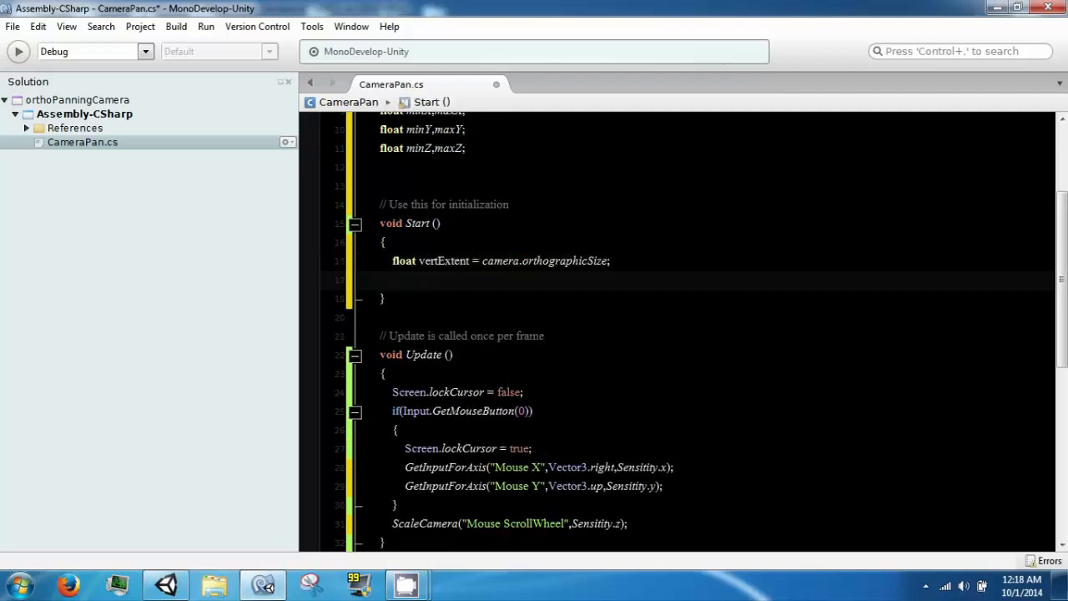
- Declare float horzExtent = vertExtent * Screen.width/Screen.height
text(float h)
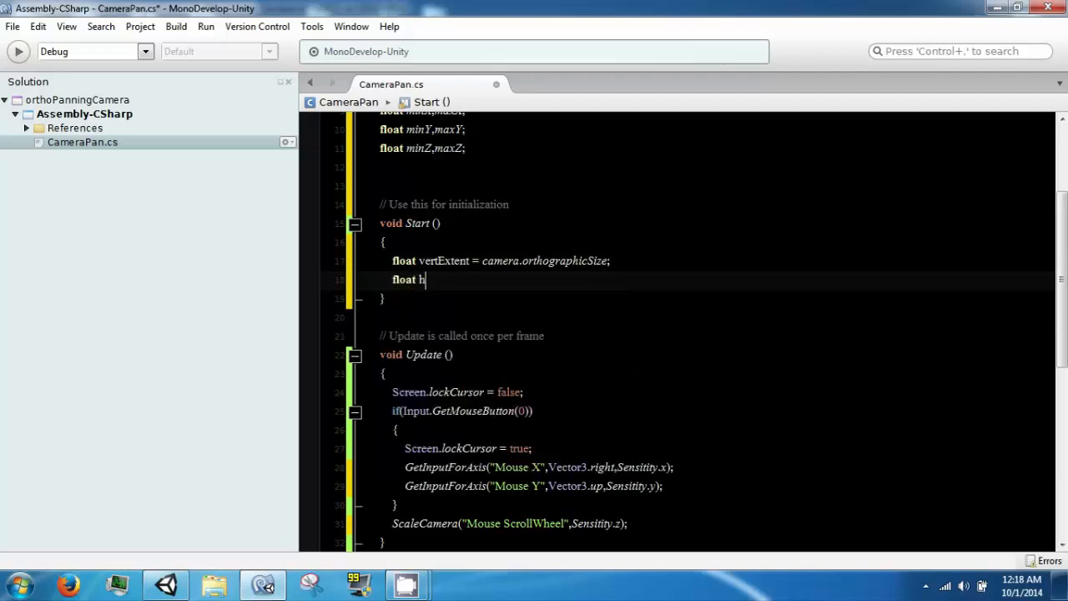
text(orzExtent =)
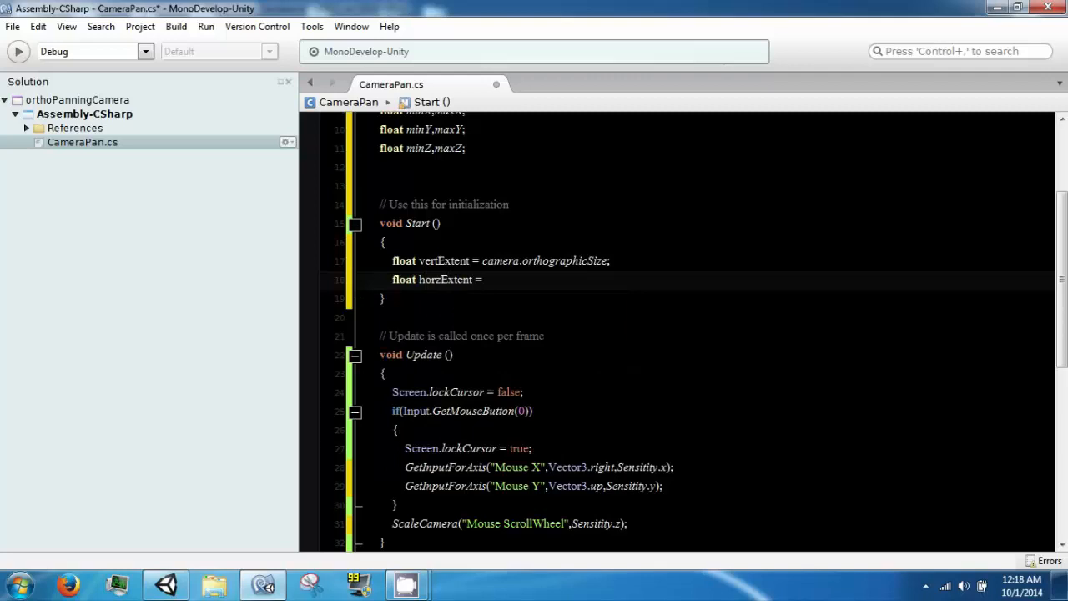
text(vertExtent *)
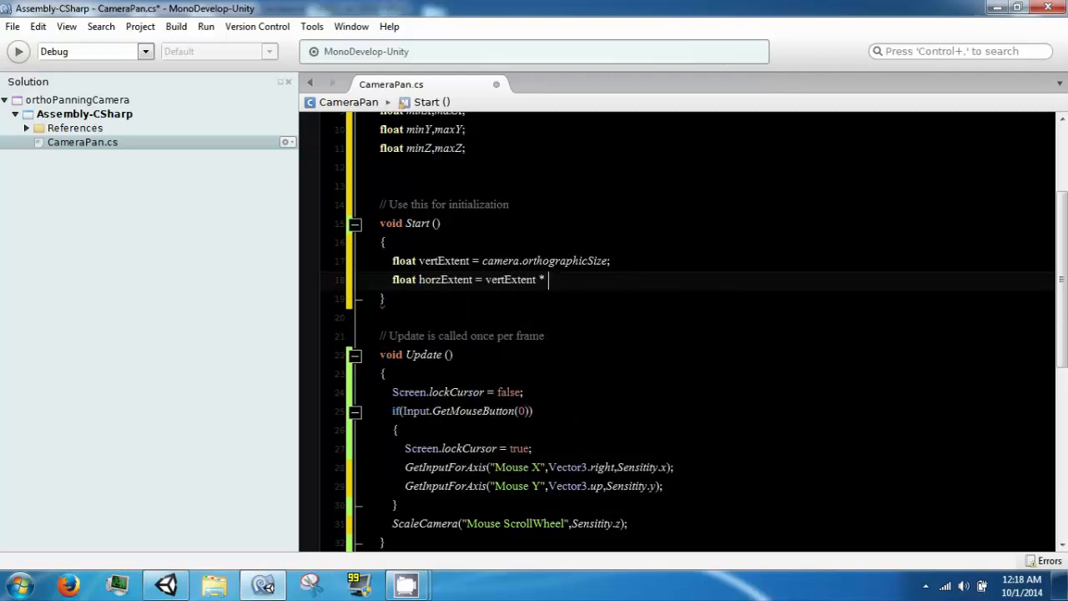
text(Screen.)
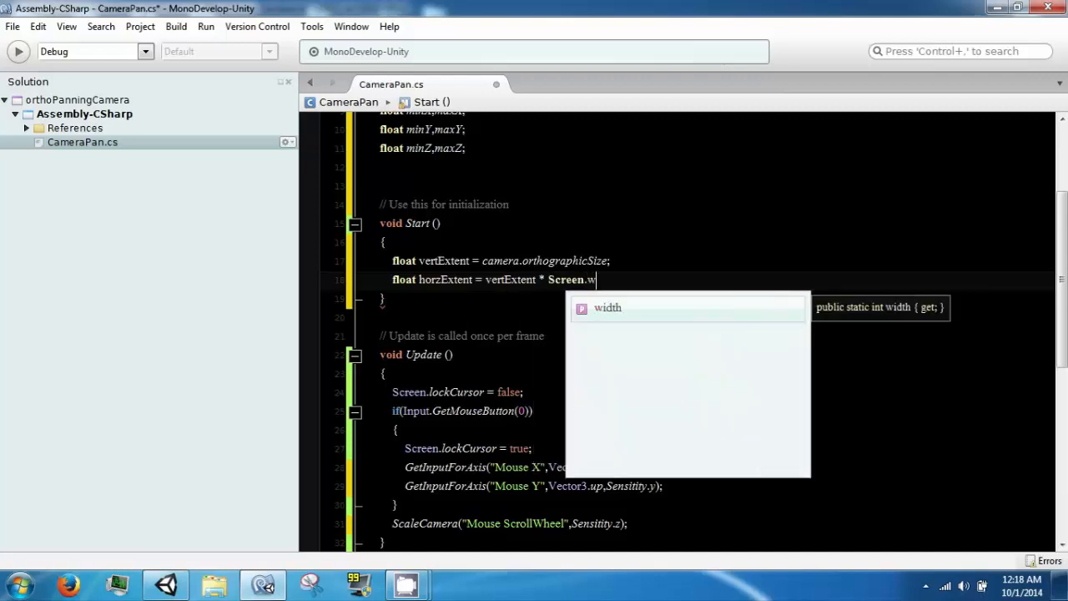
text(width/)
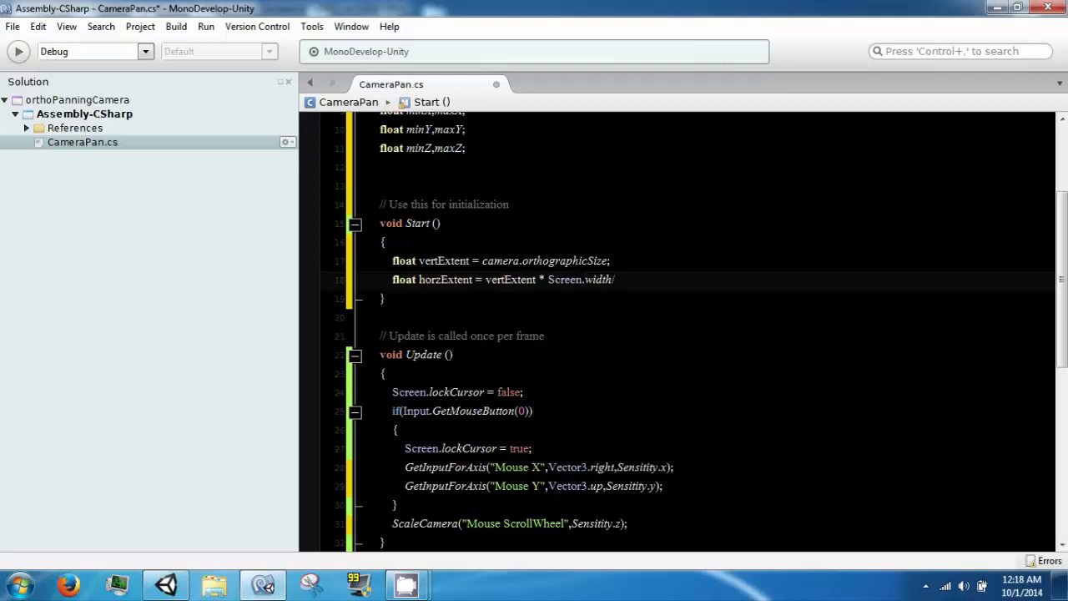
text(Screen)
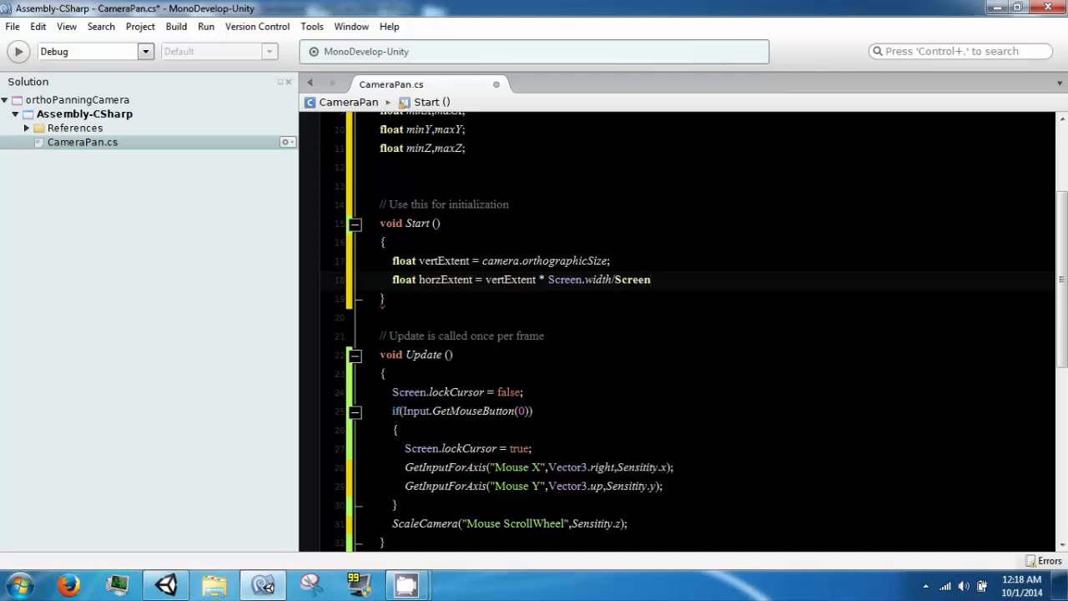
text(.height)
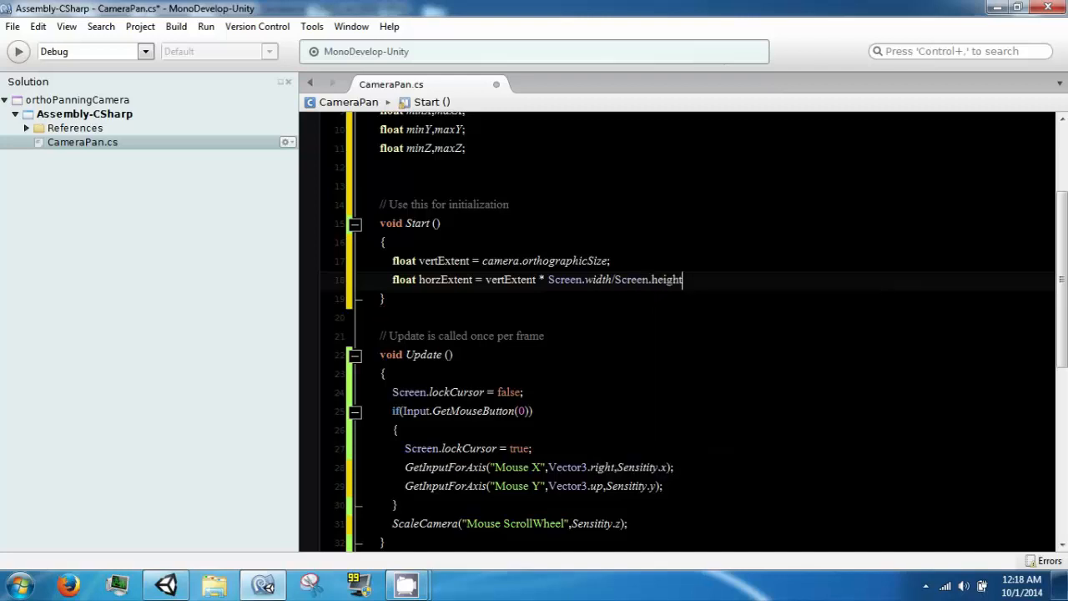
key(enter)
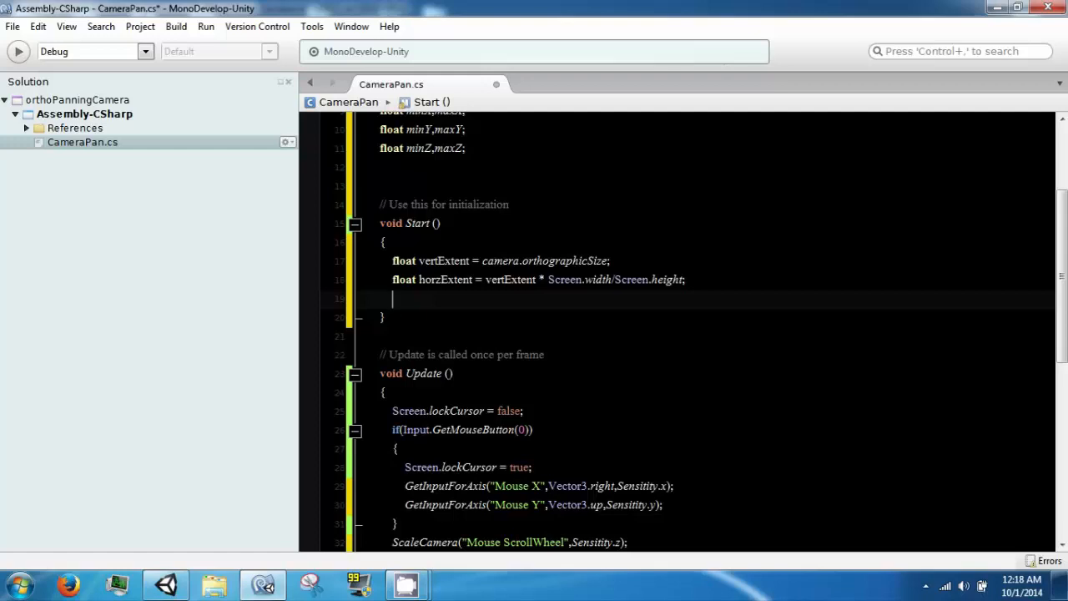
- Start the minX line and store mapX and mapY from map.transform.localScale.x and .y
text(minX =)
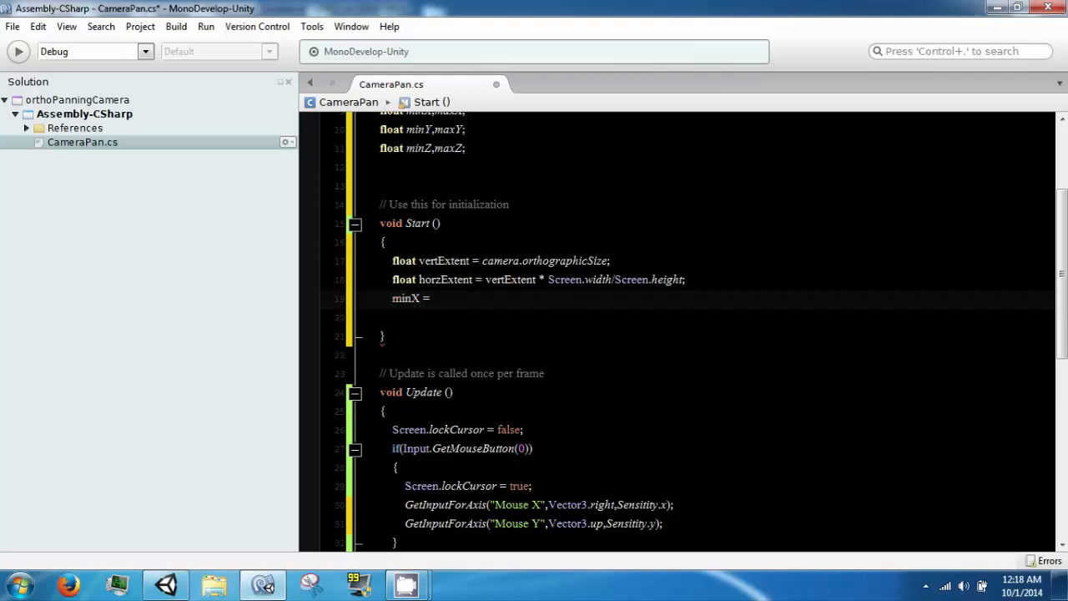
text(horzExtent -)
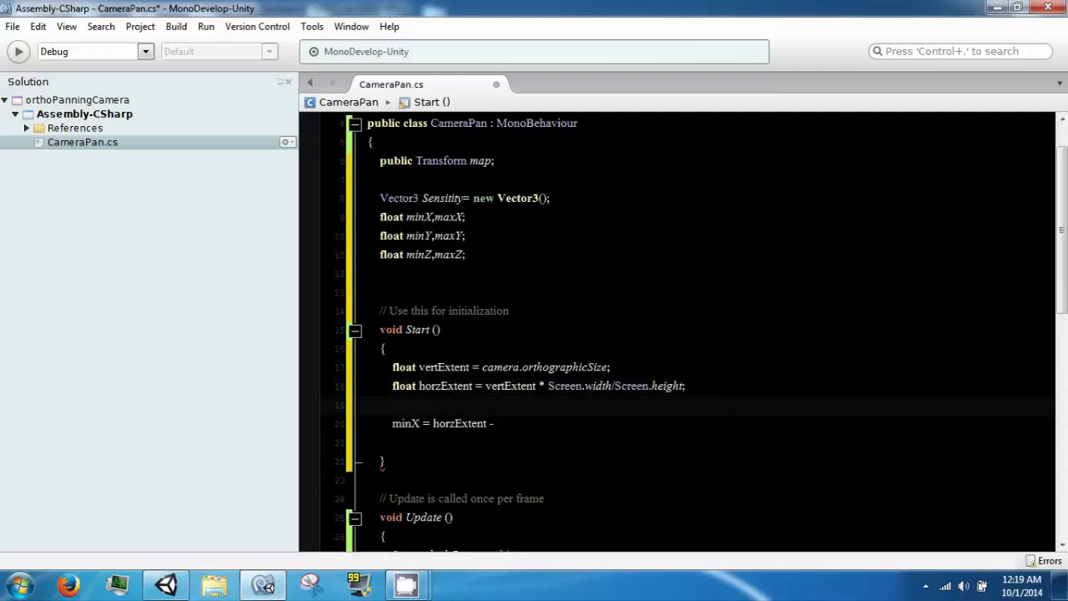
text(float mapX)
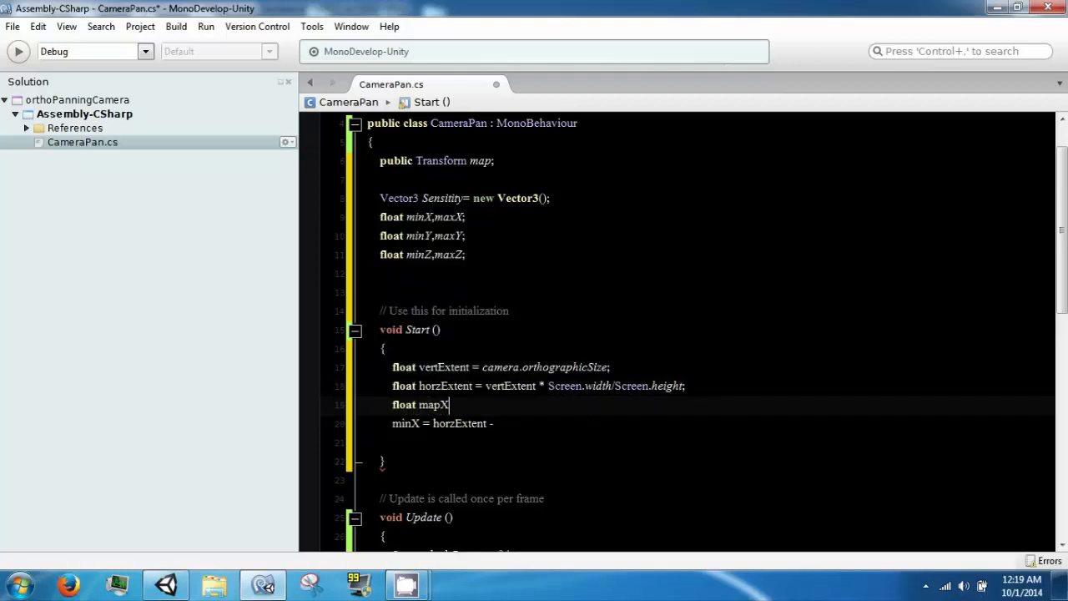
text(= map.transform.)
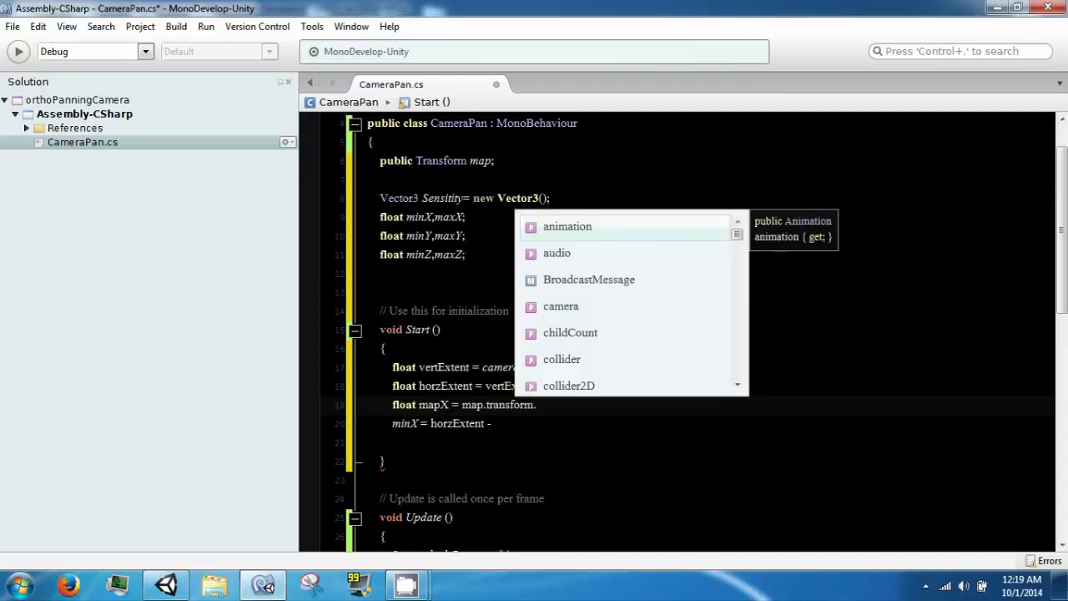
text(localScale.x;)
text(float)
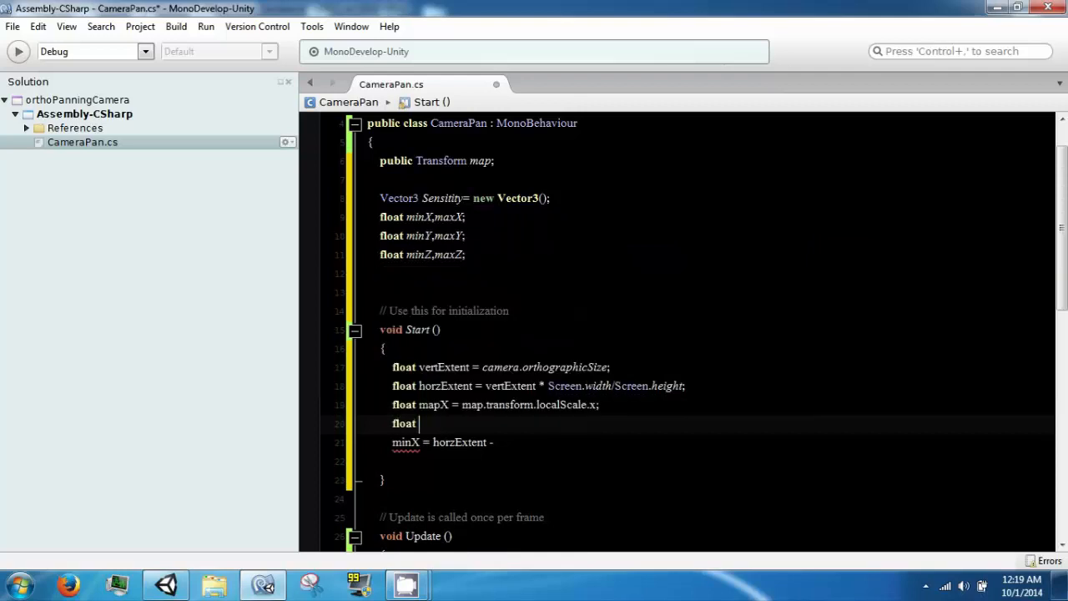
text(mapY =)
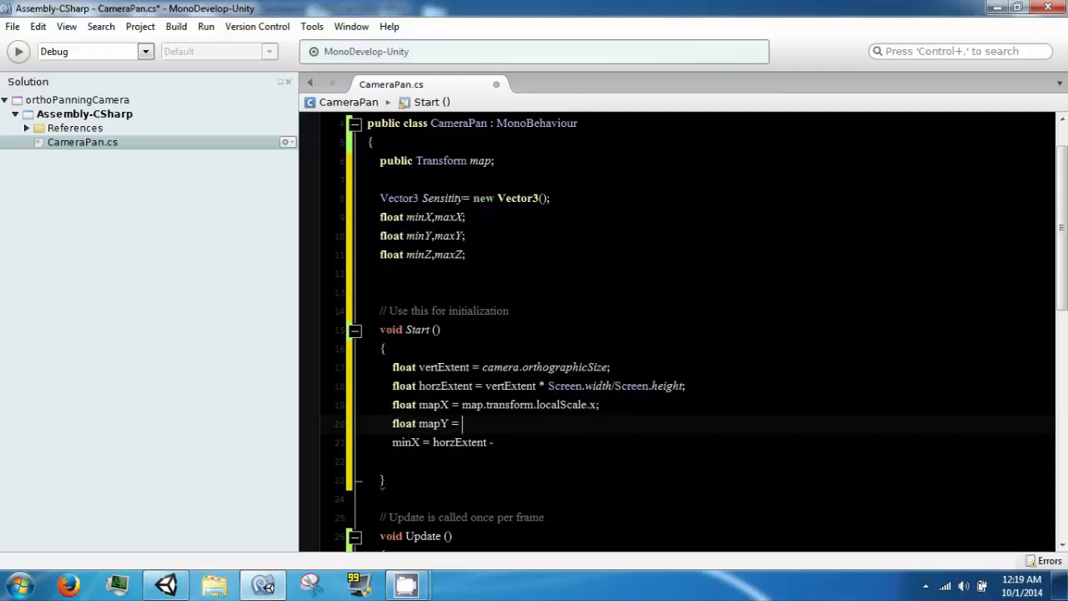
text(map.transform.localScale.y;)
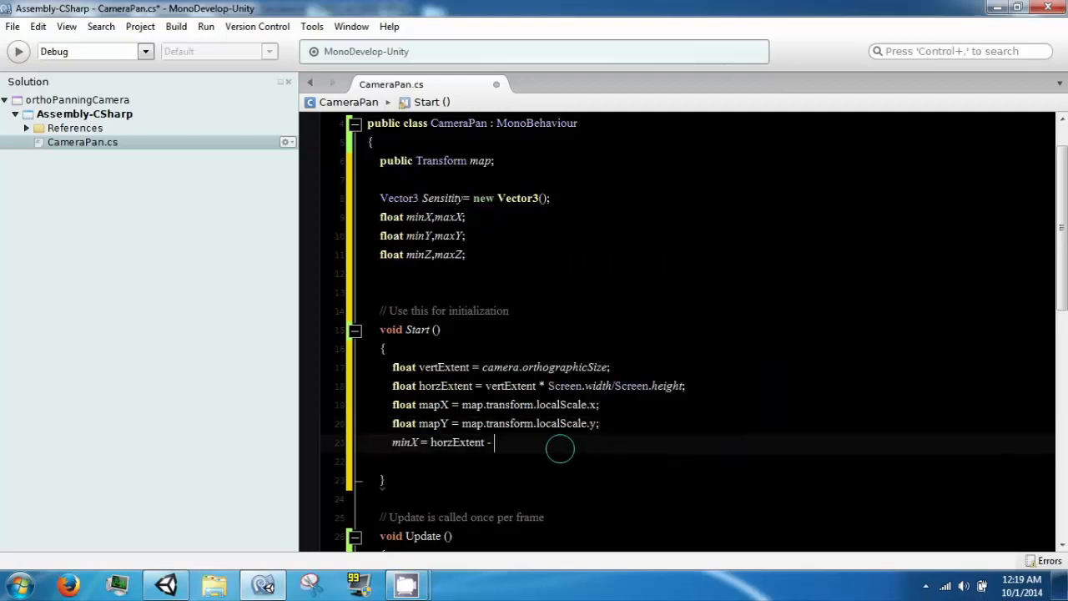
- Complete minX = horzExtent - mapX / 2.0f and select the horzExtent term
text(mapX)
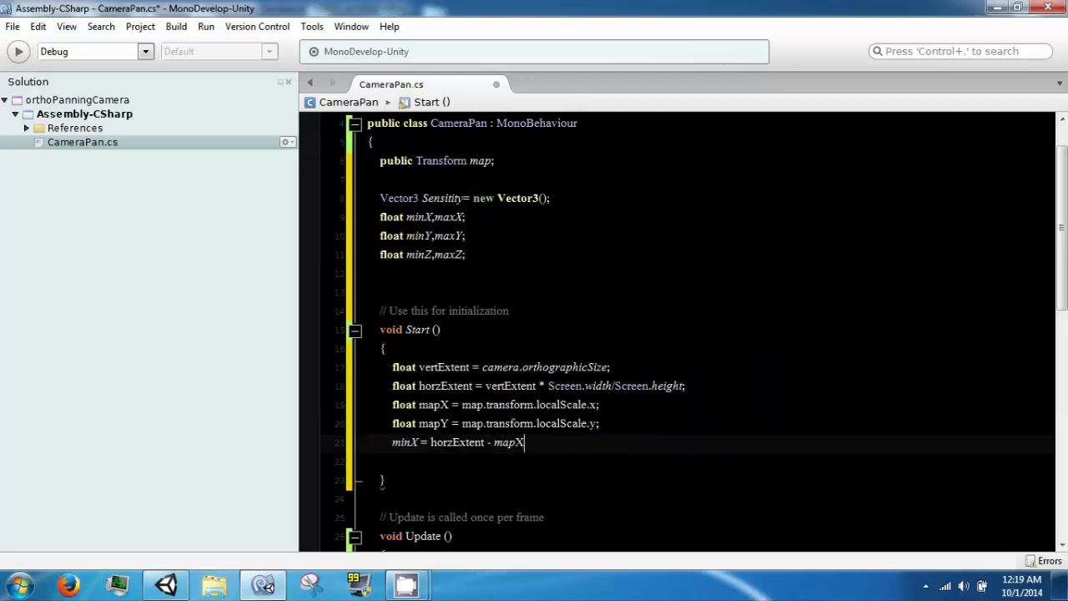
text(/2)
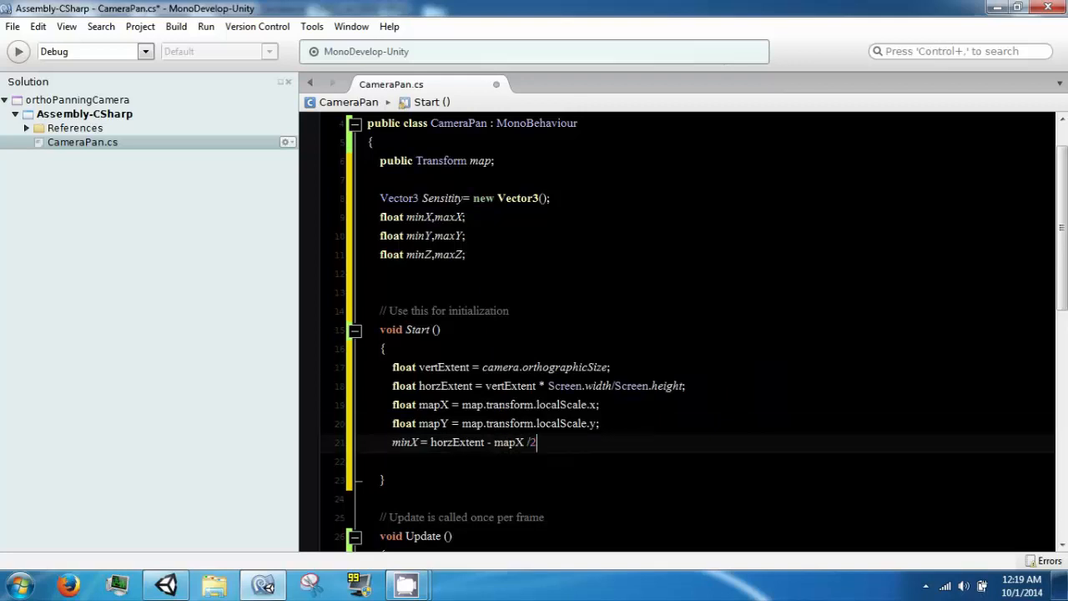
text(.0)
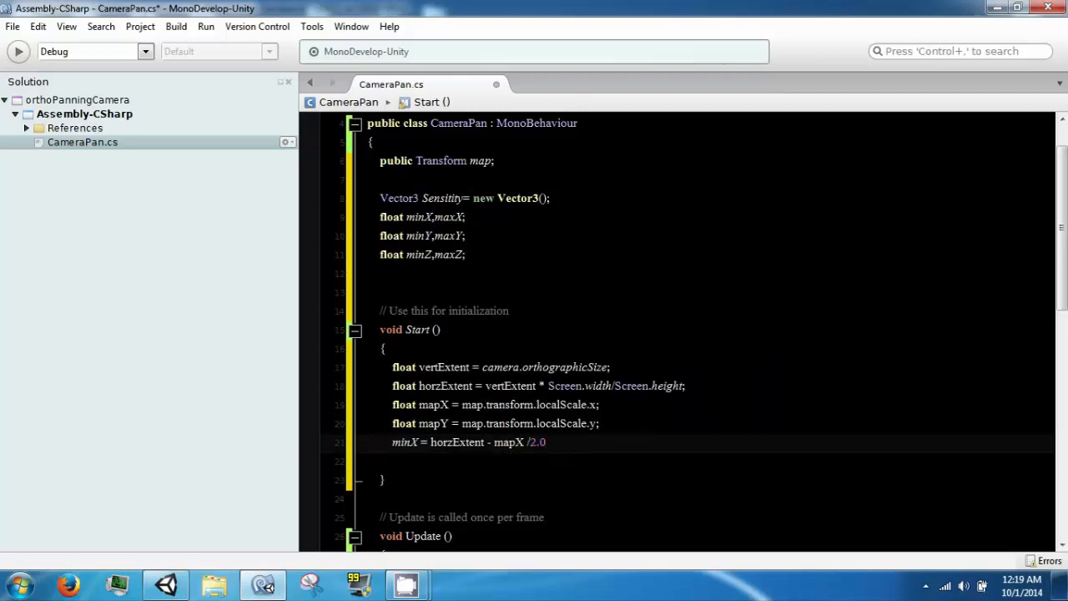
text(f;)
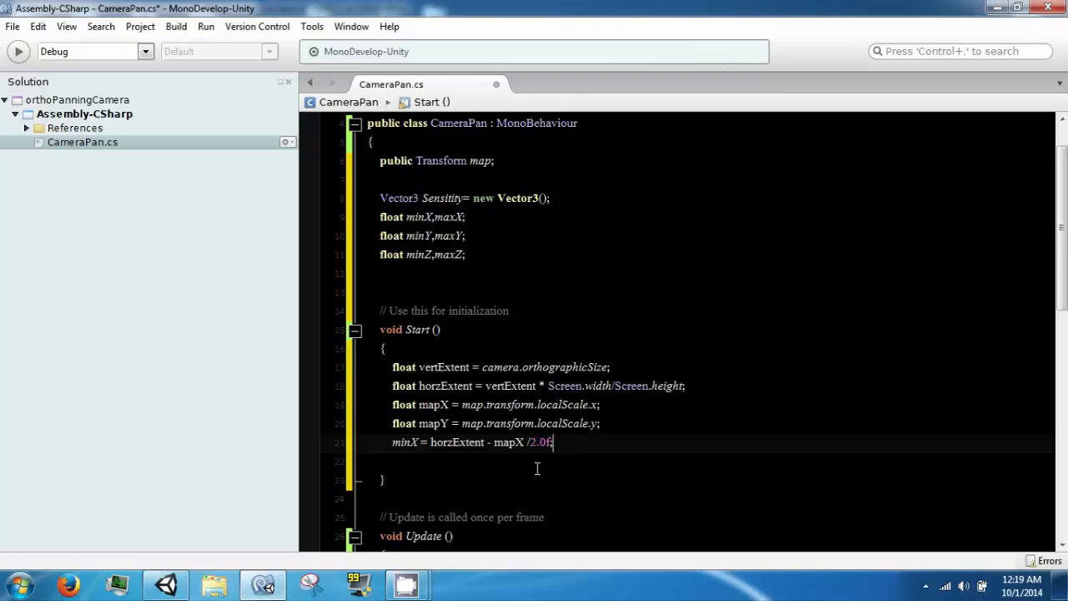
click(514, 442)
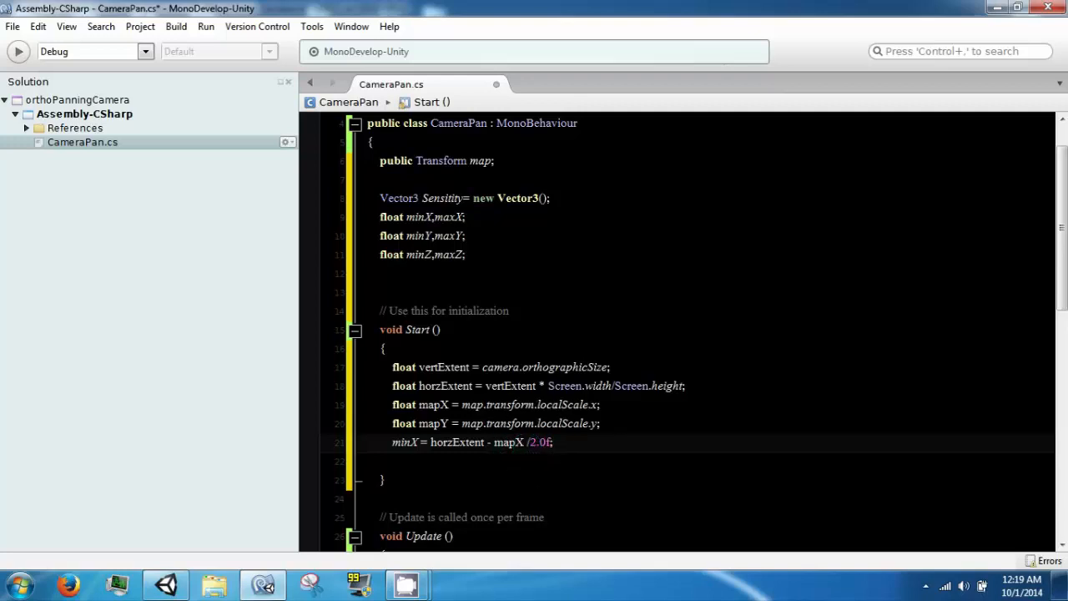
double_click(458, 441)
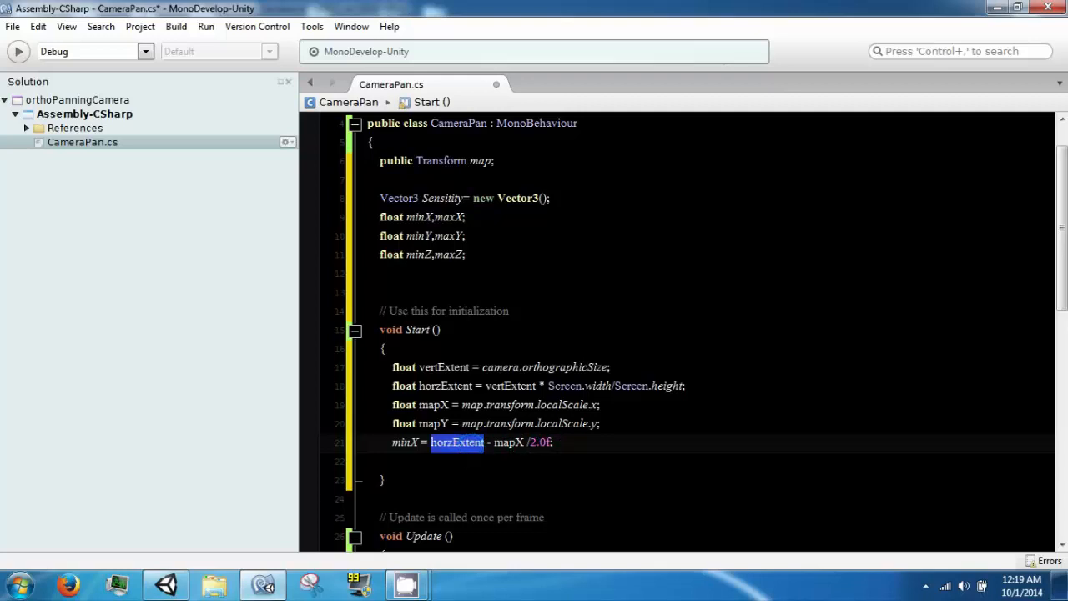
- Return to the Unity editor and select the map object to view its scale
click(165, 584)
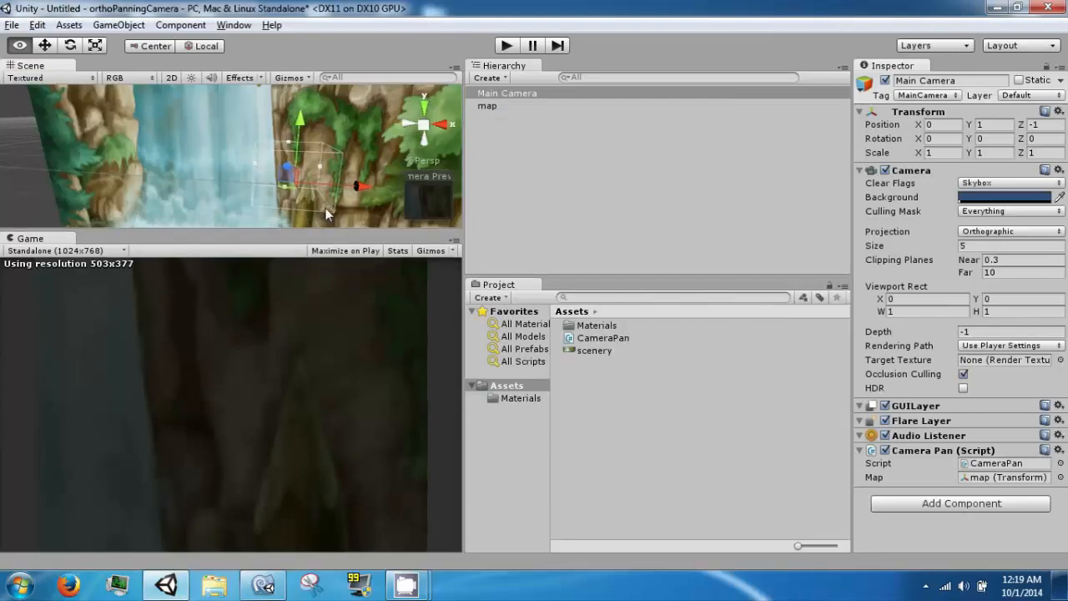
click(487, 107)
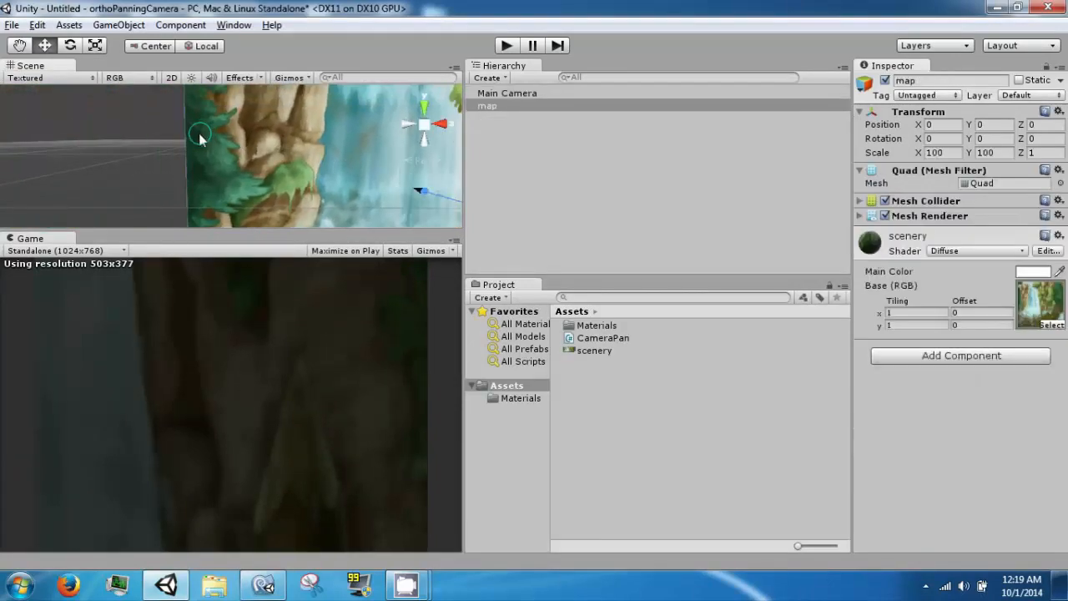